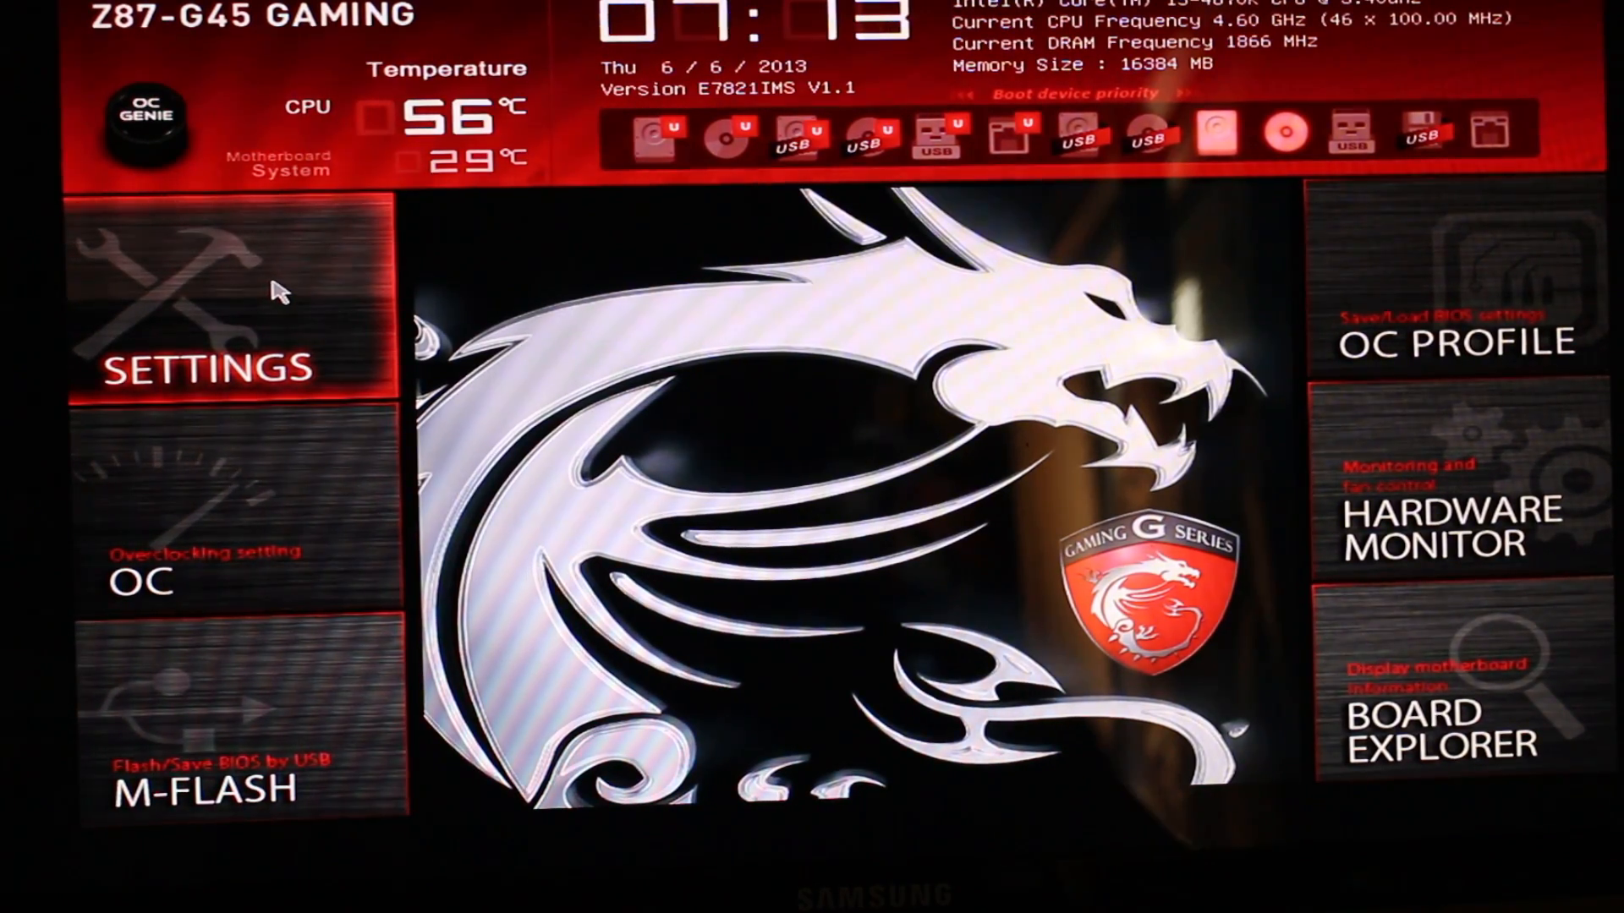
mouse_move(301, 230)
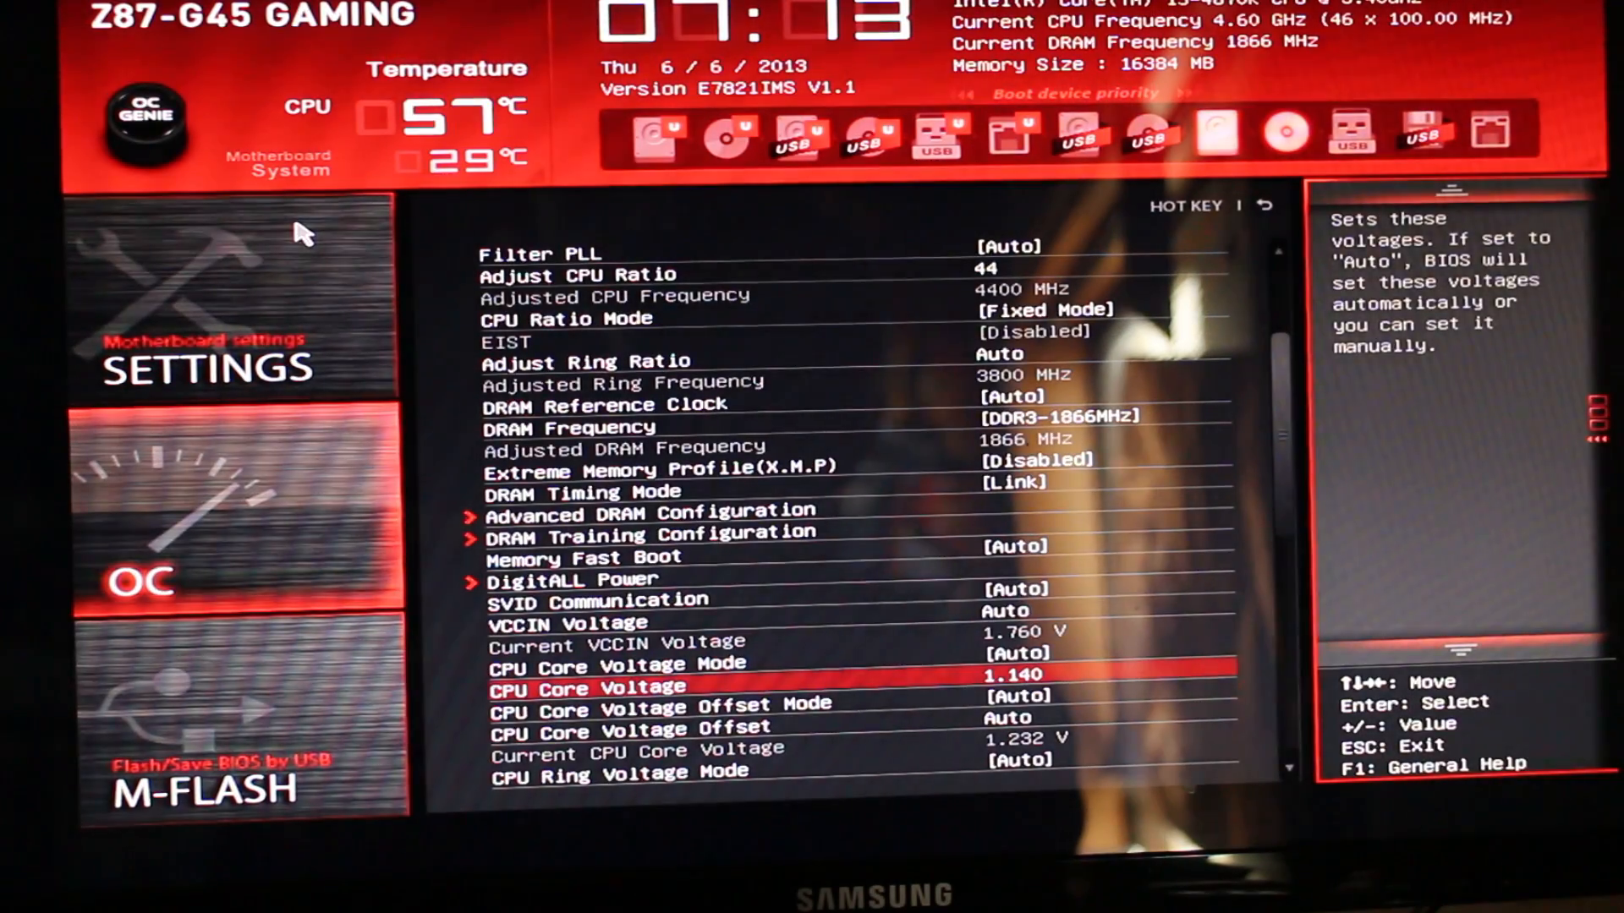
key("Down")
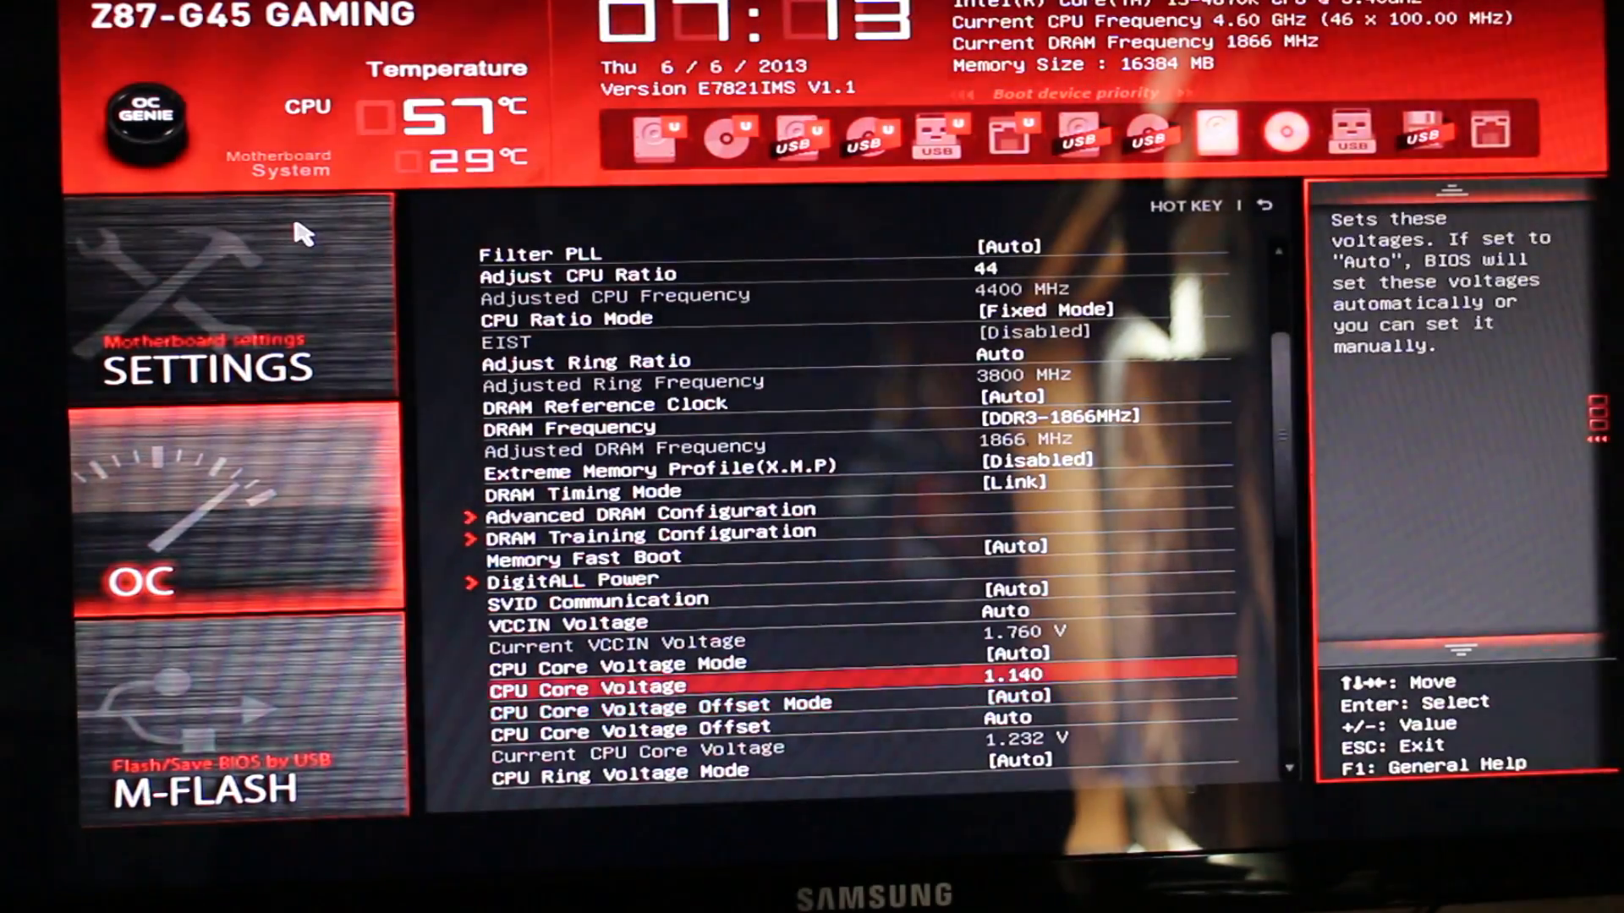
key("up")
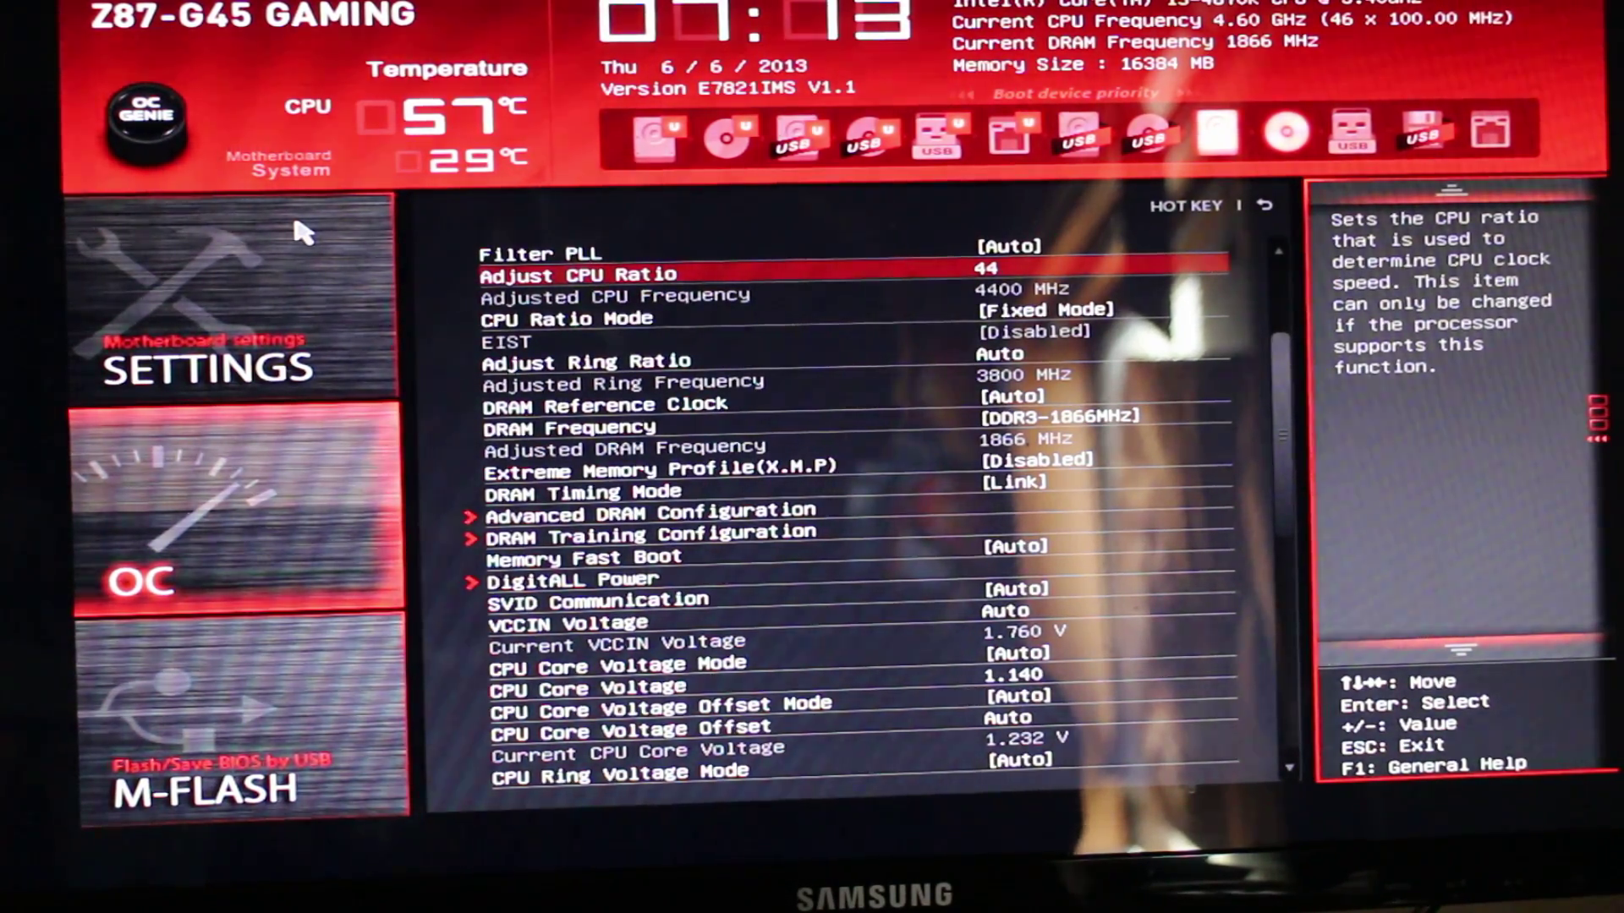
key("down")
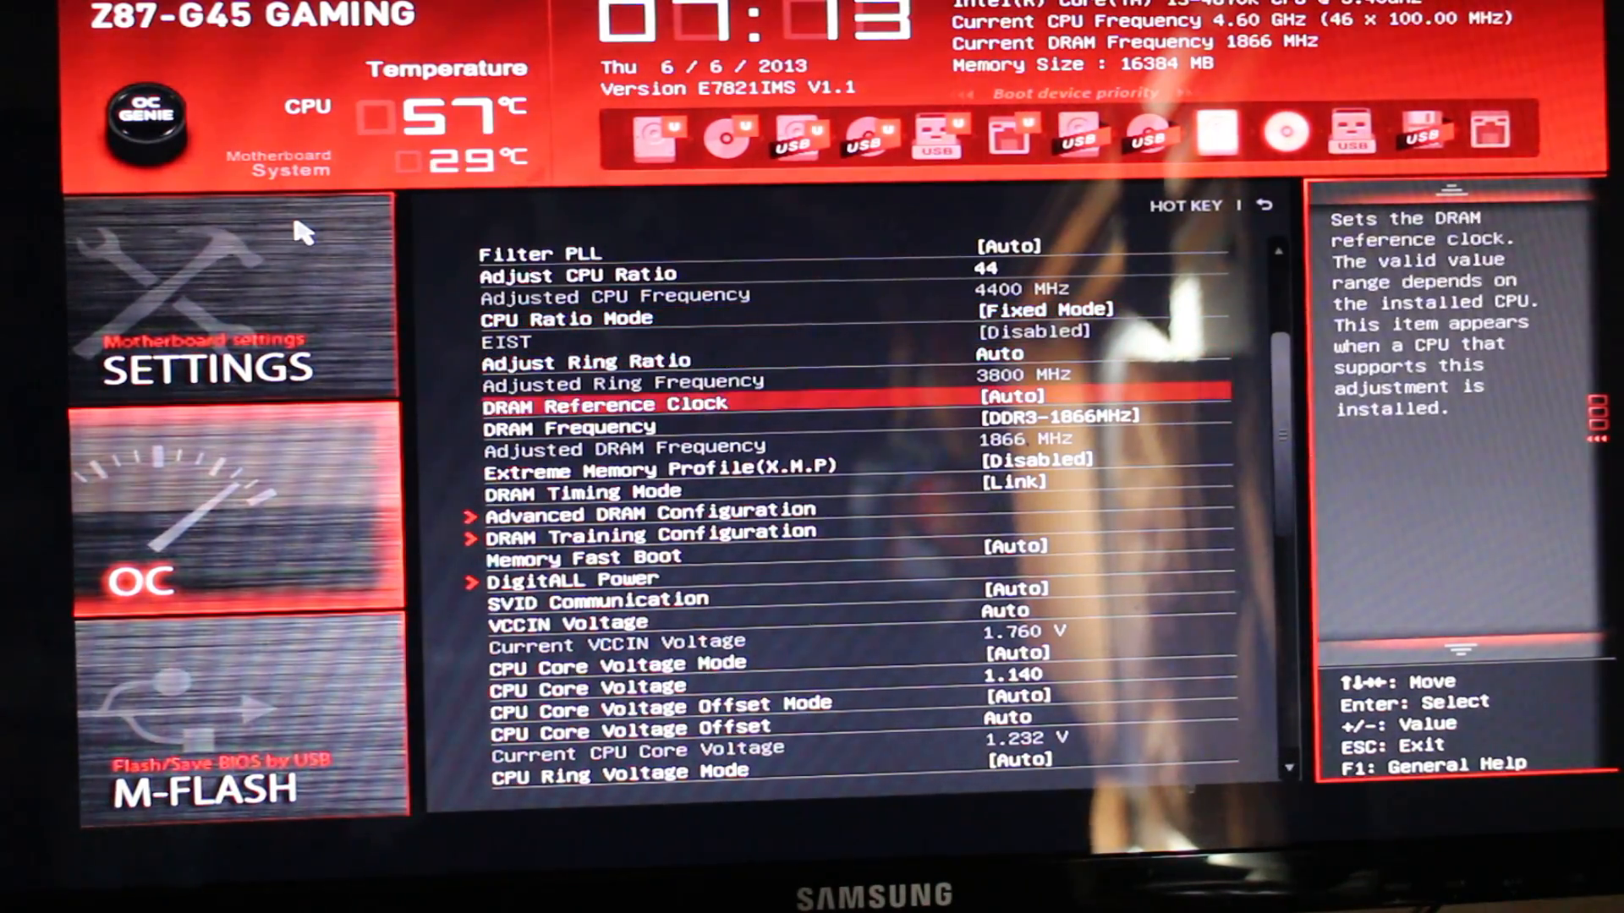
key("Down")
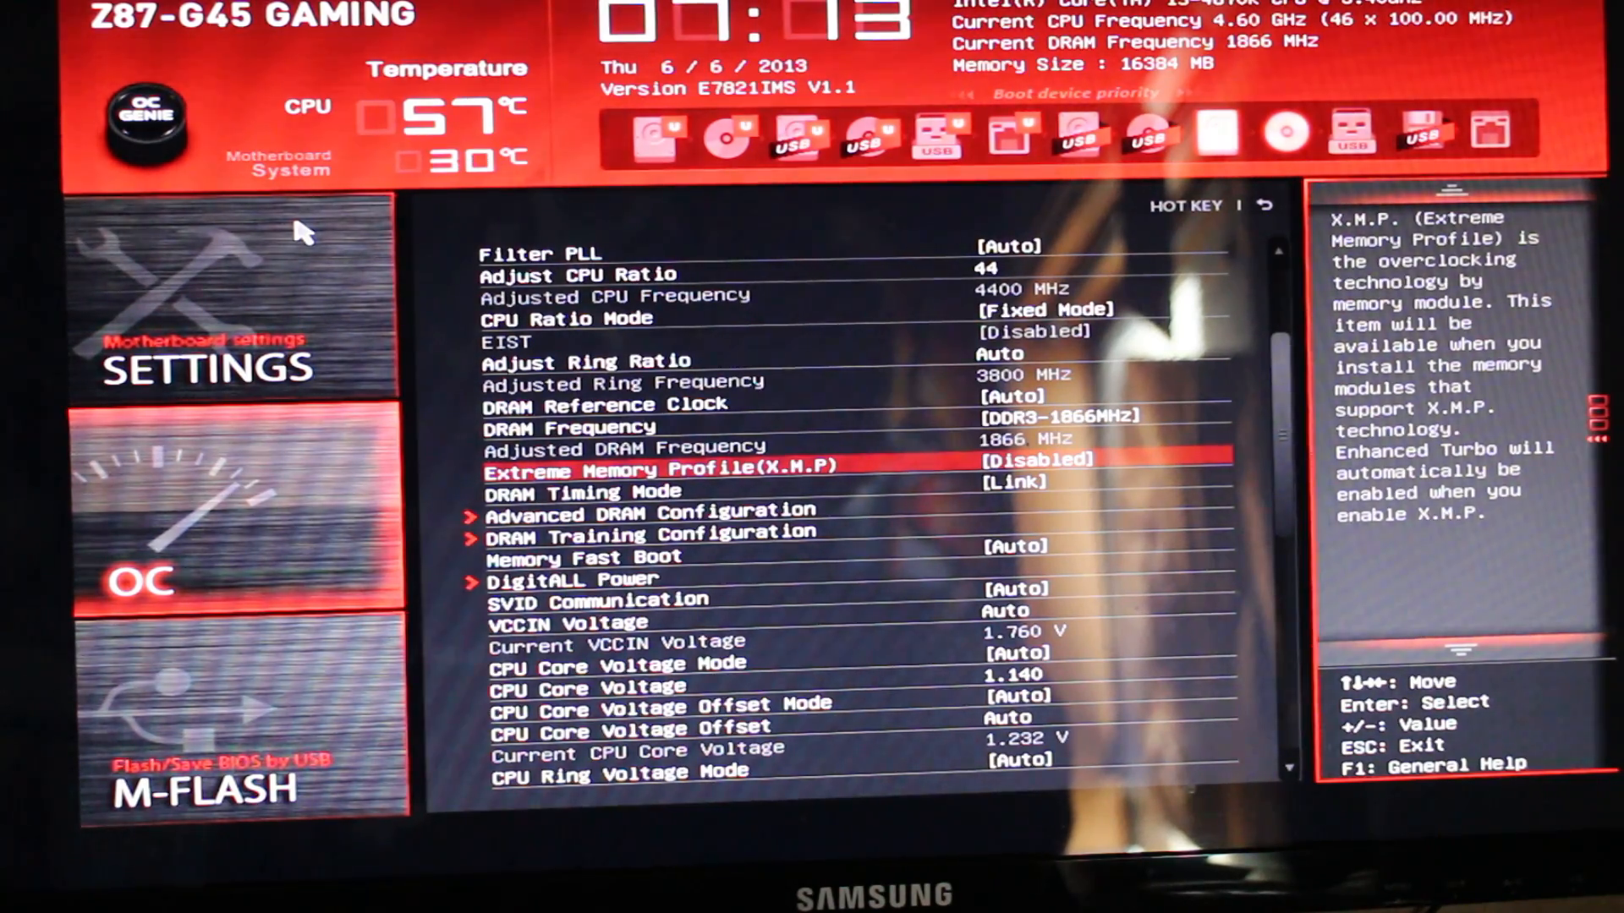
key("Down")
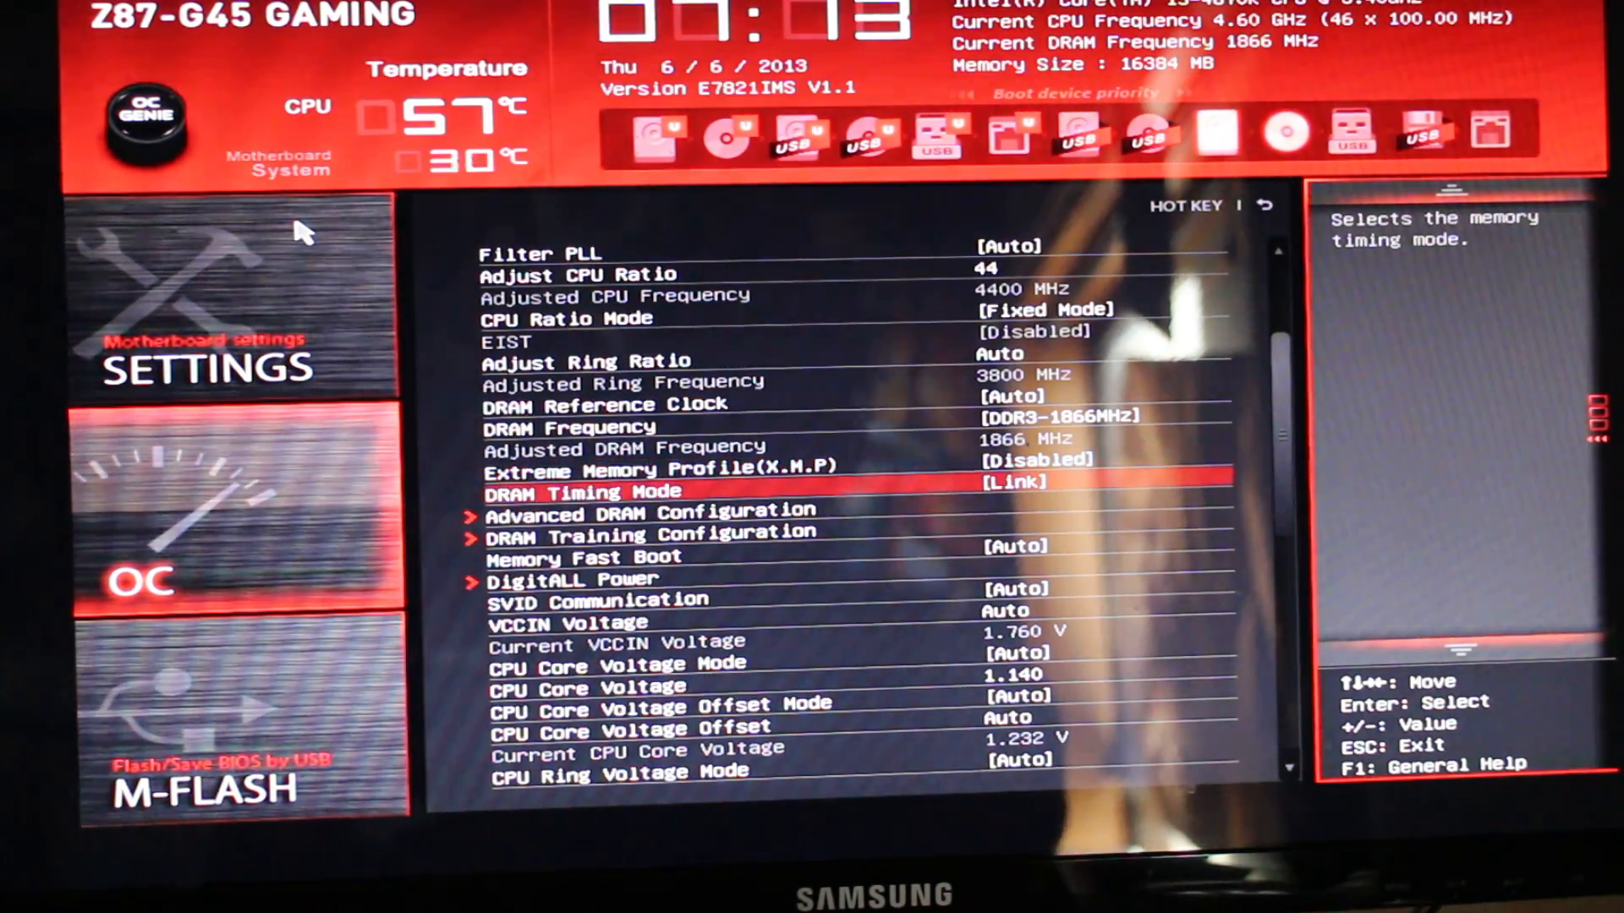
key("Down")
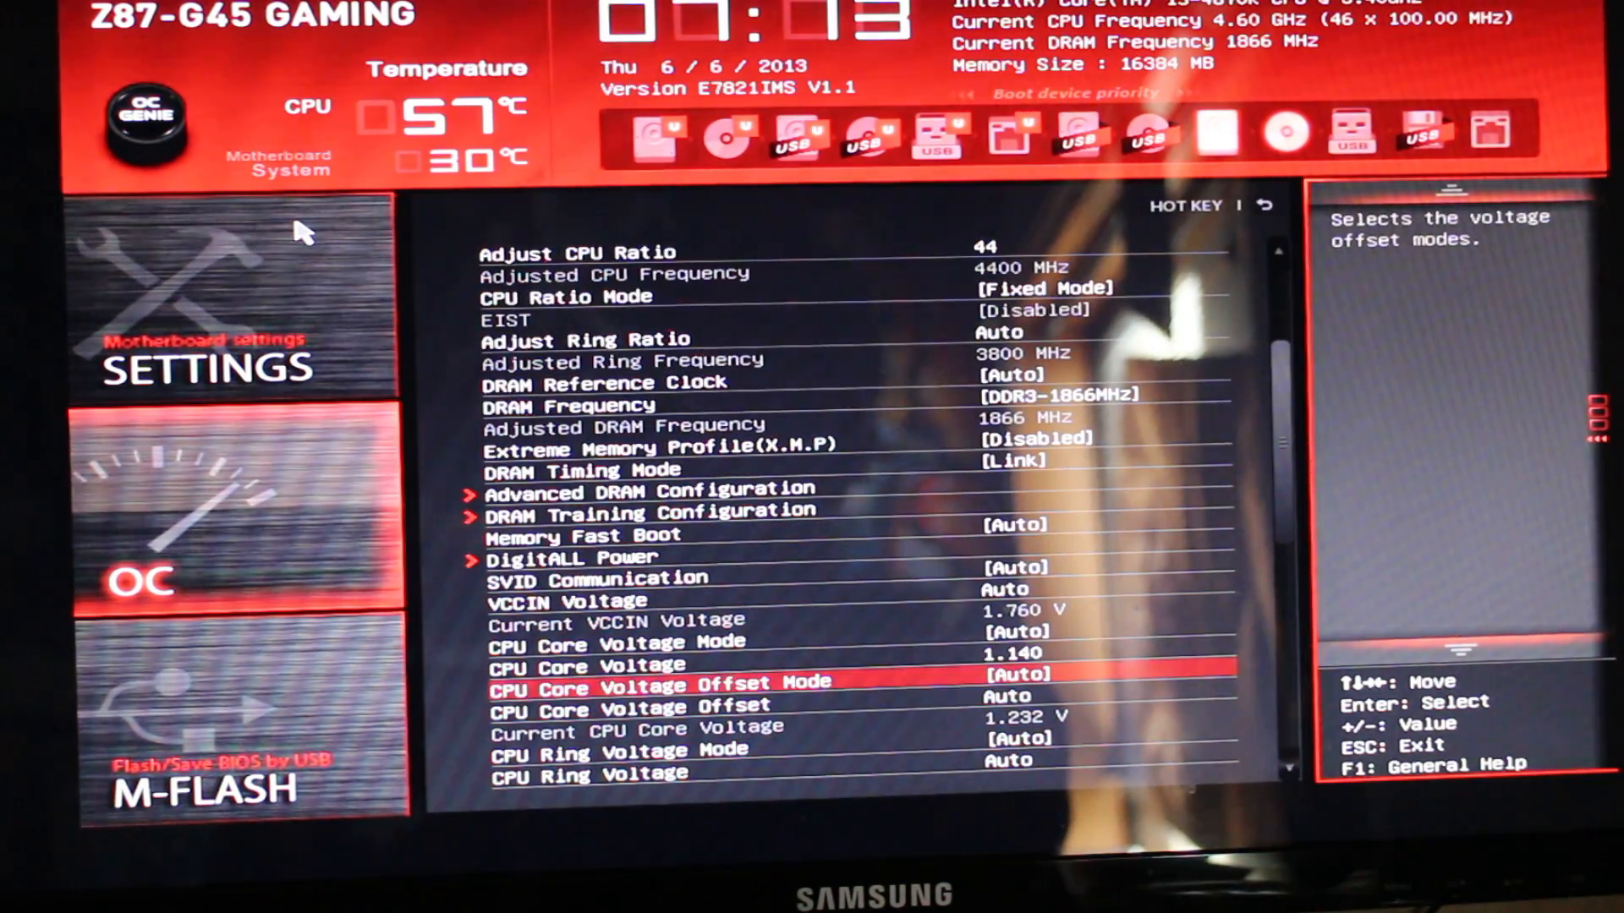
key("up")
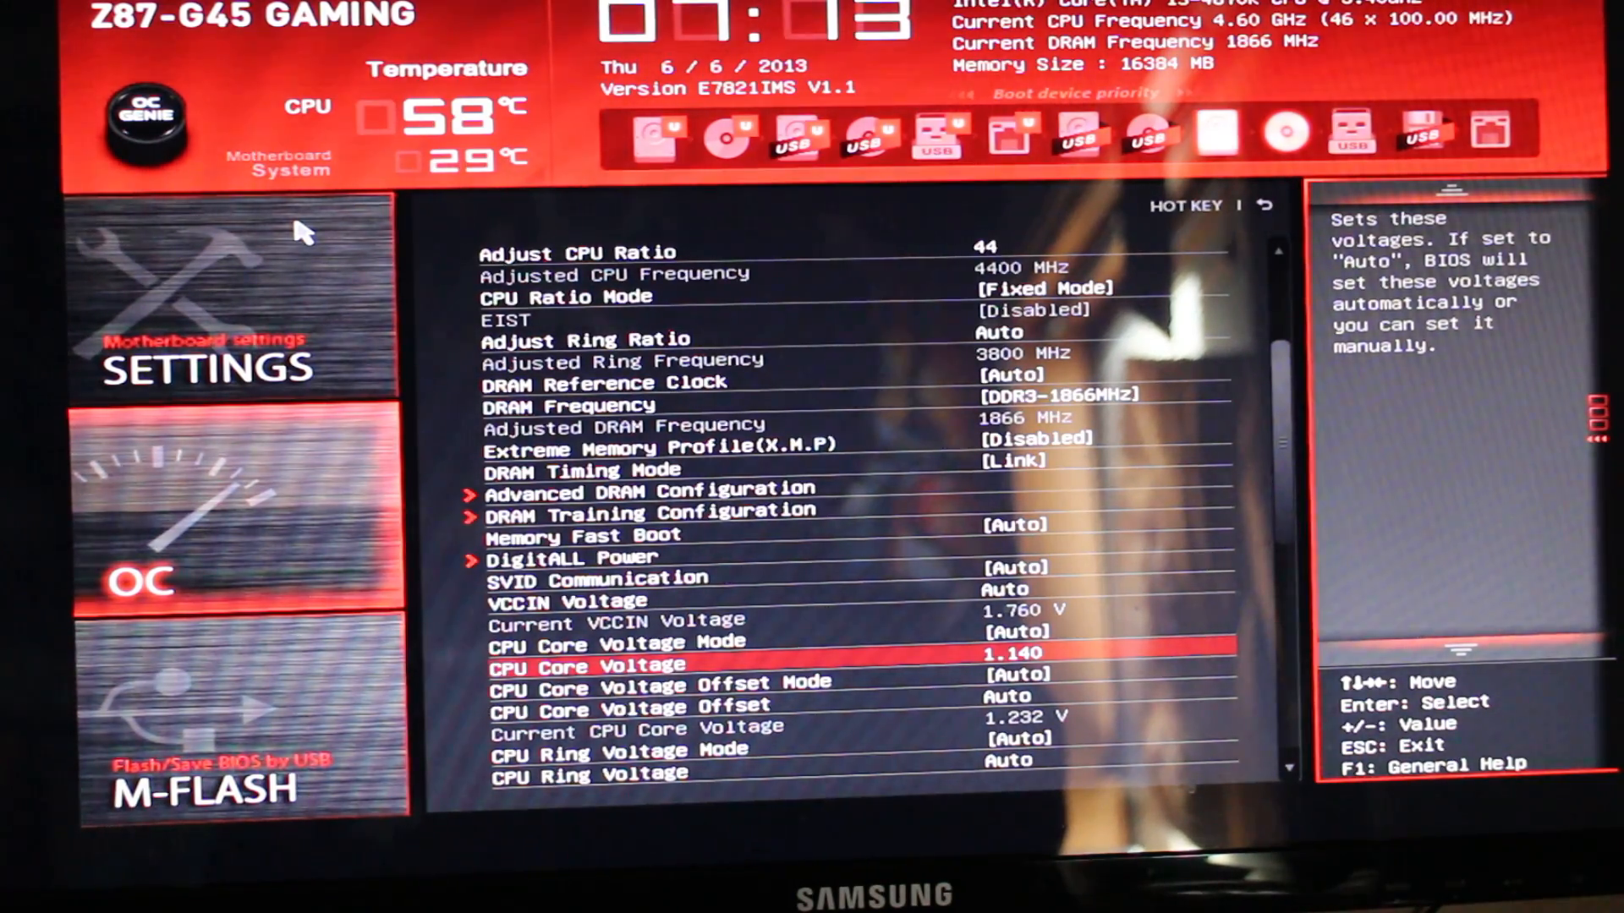
key("Down")
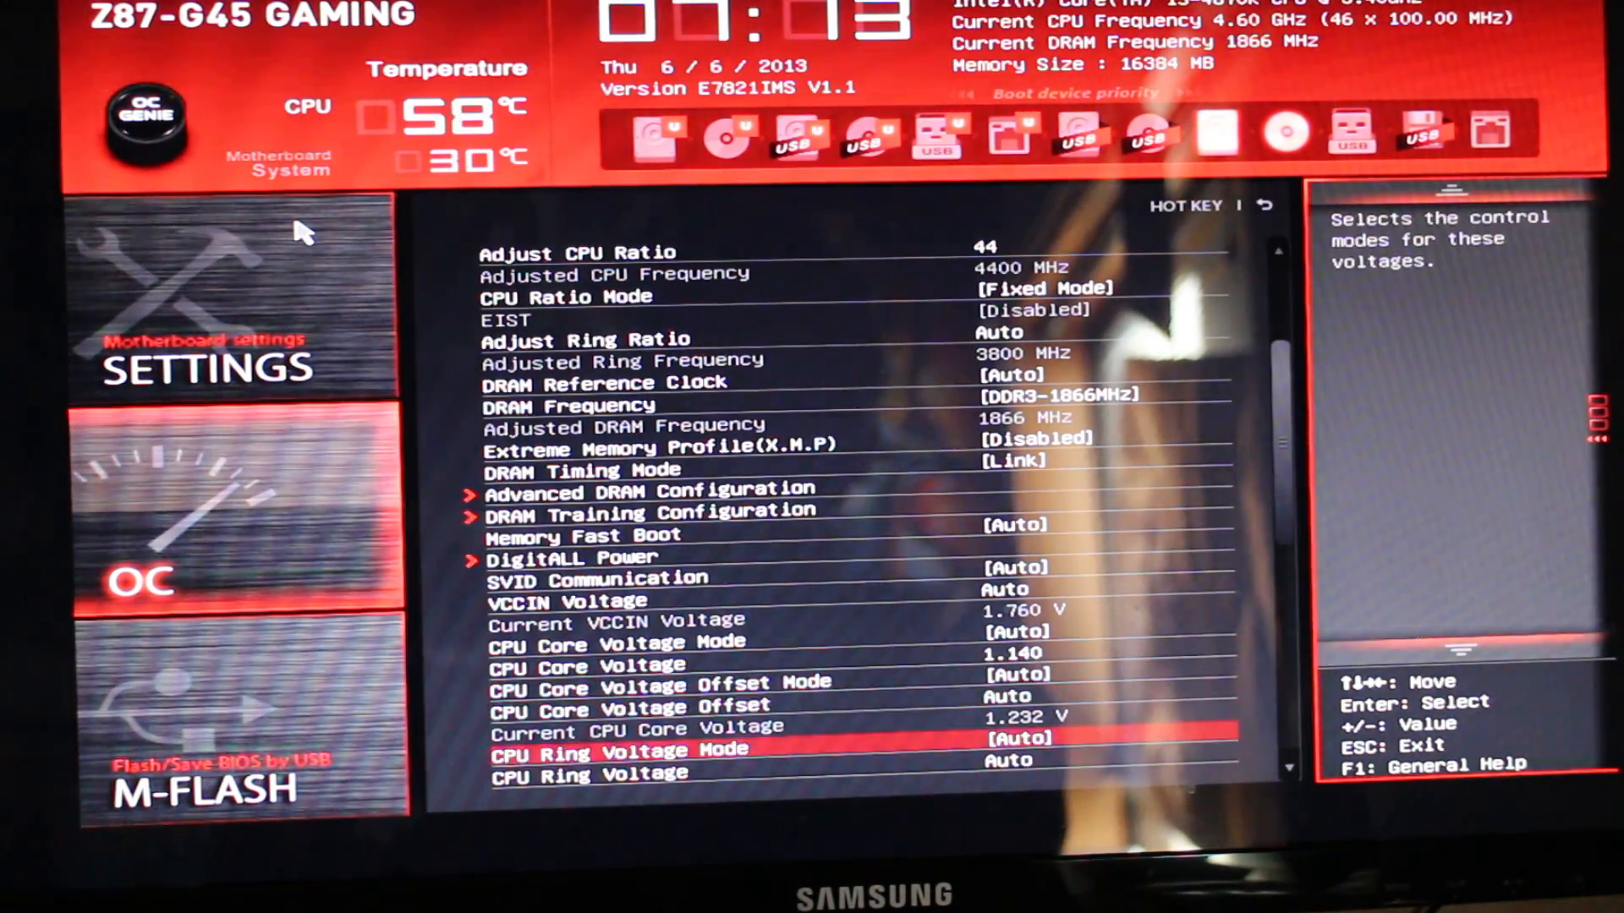
scroll("down", 3)
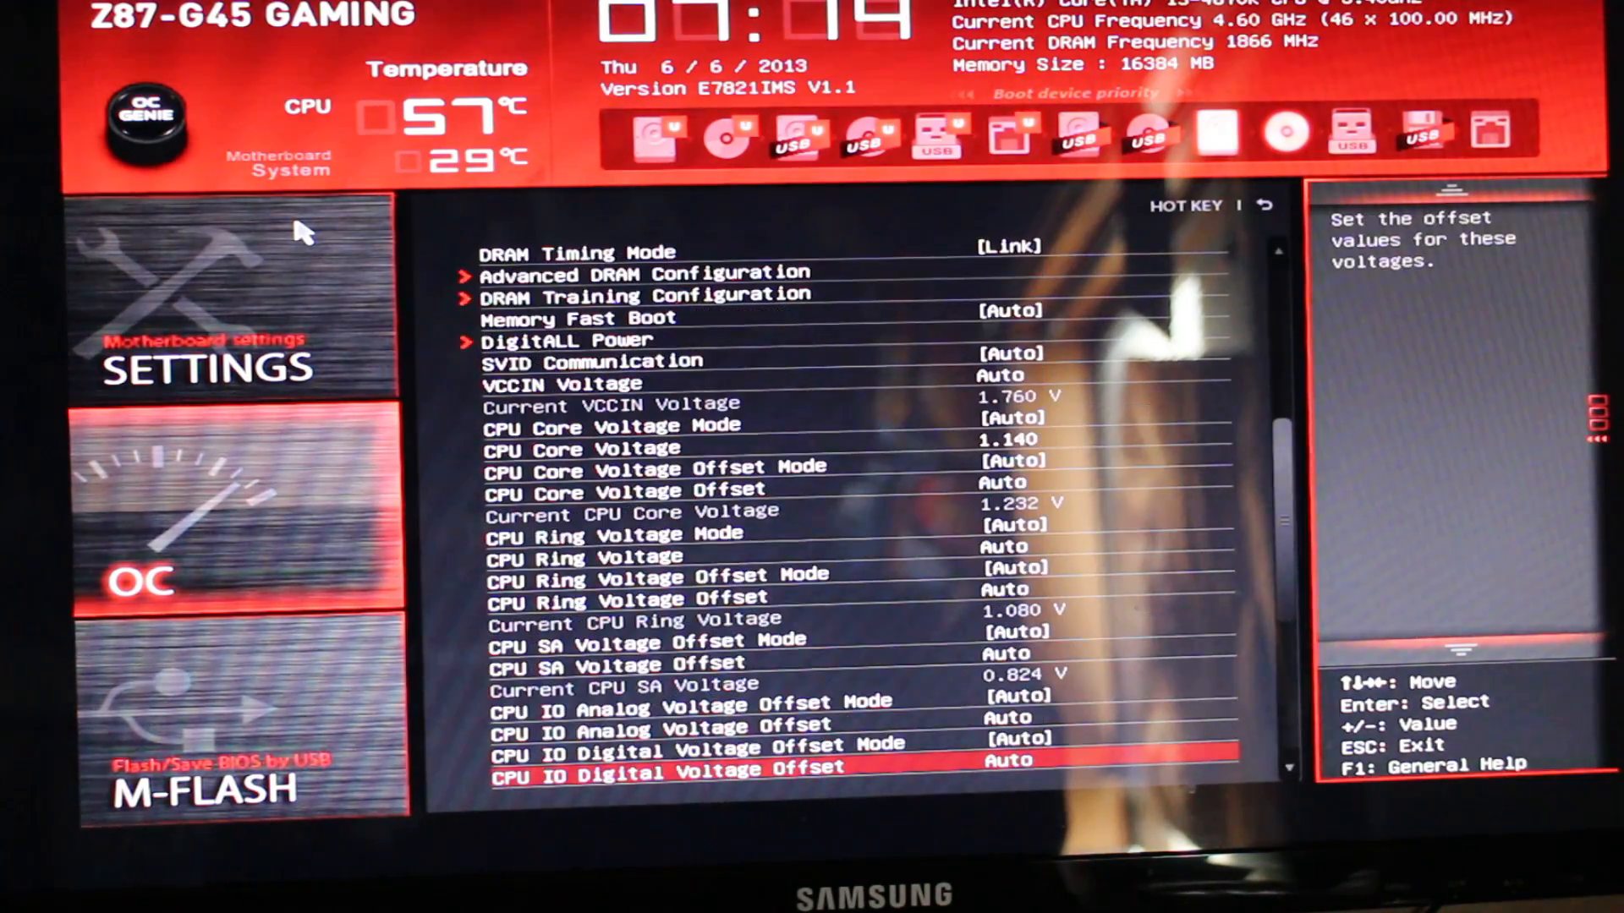
scroll("down", 3)
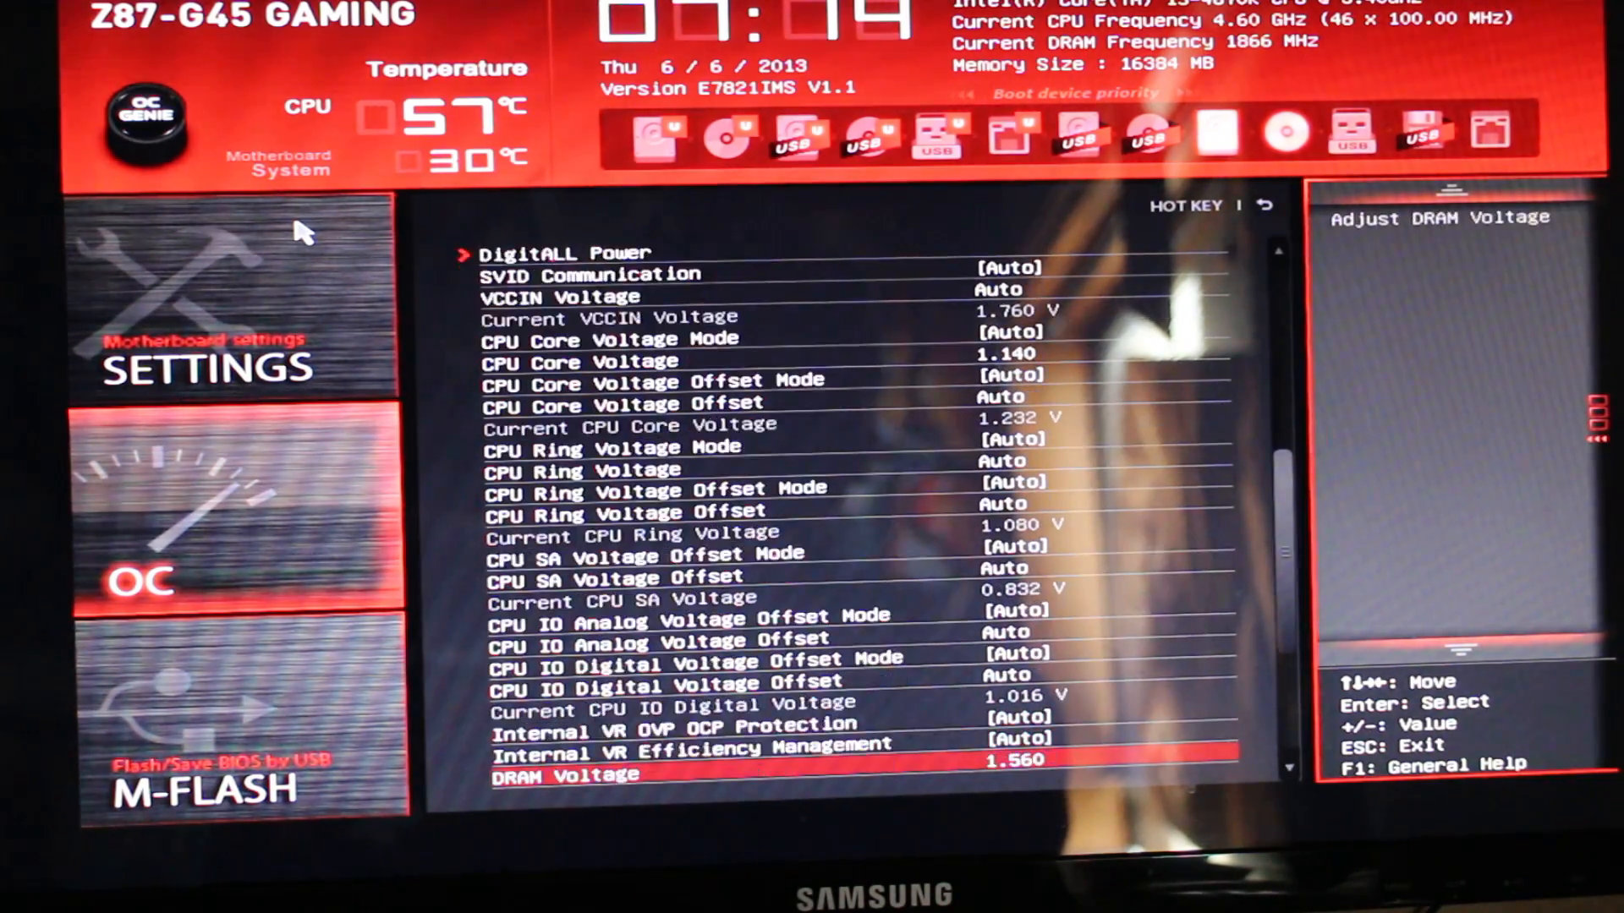
scroll("down", 3)
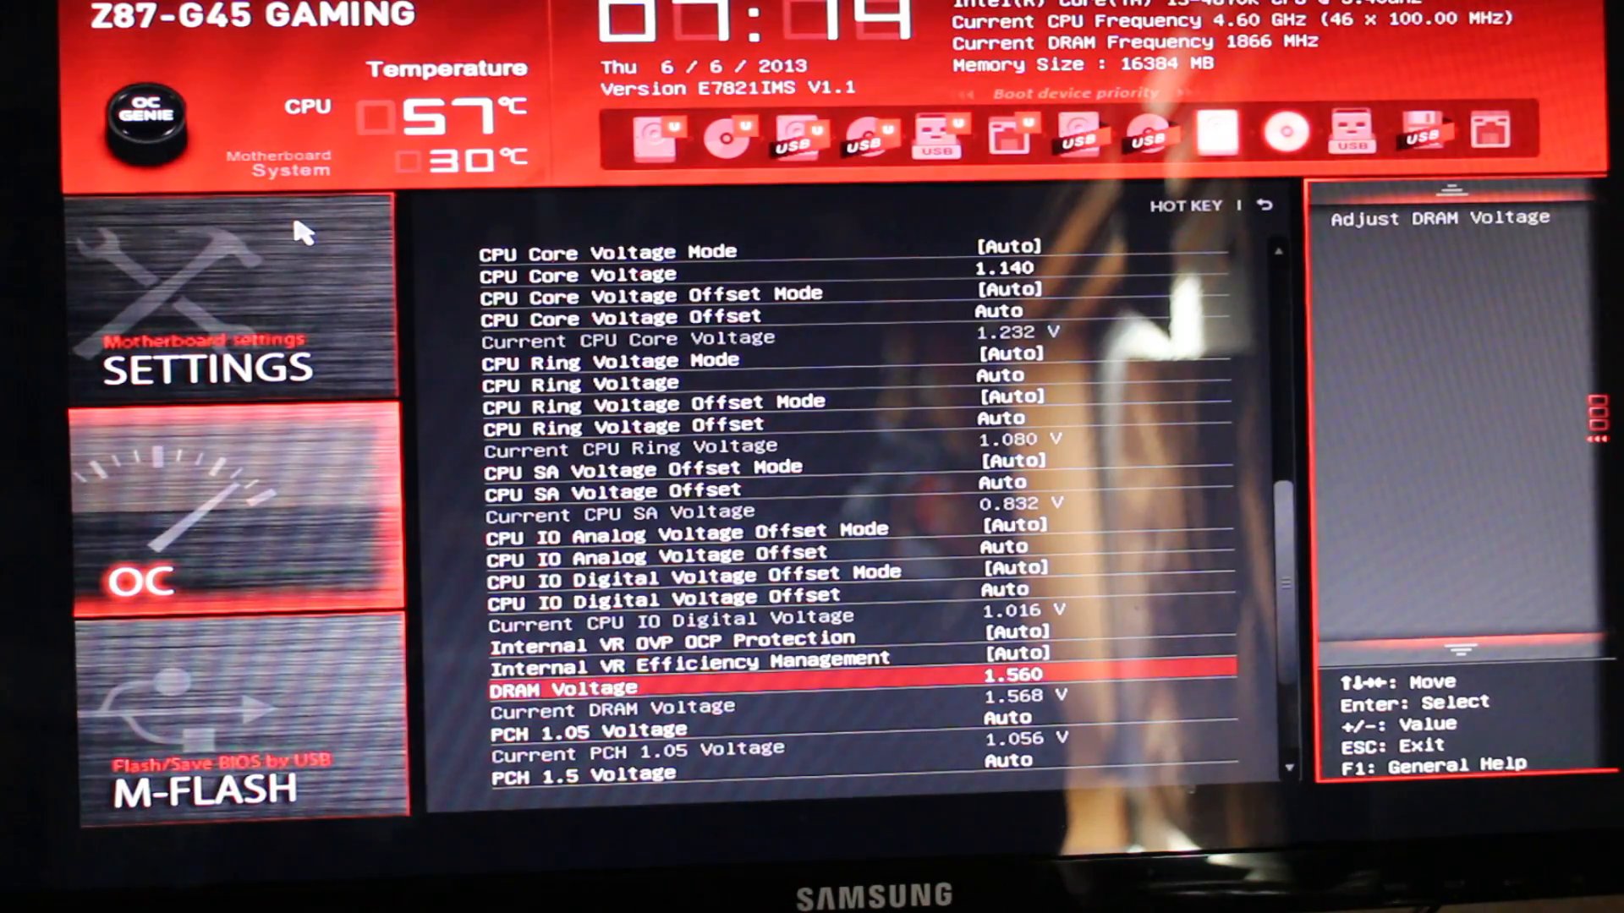
scroll("down", 3)
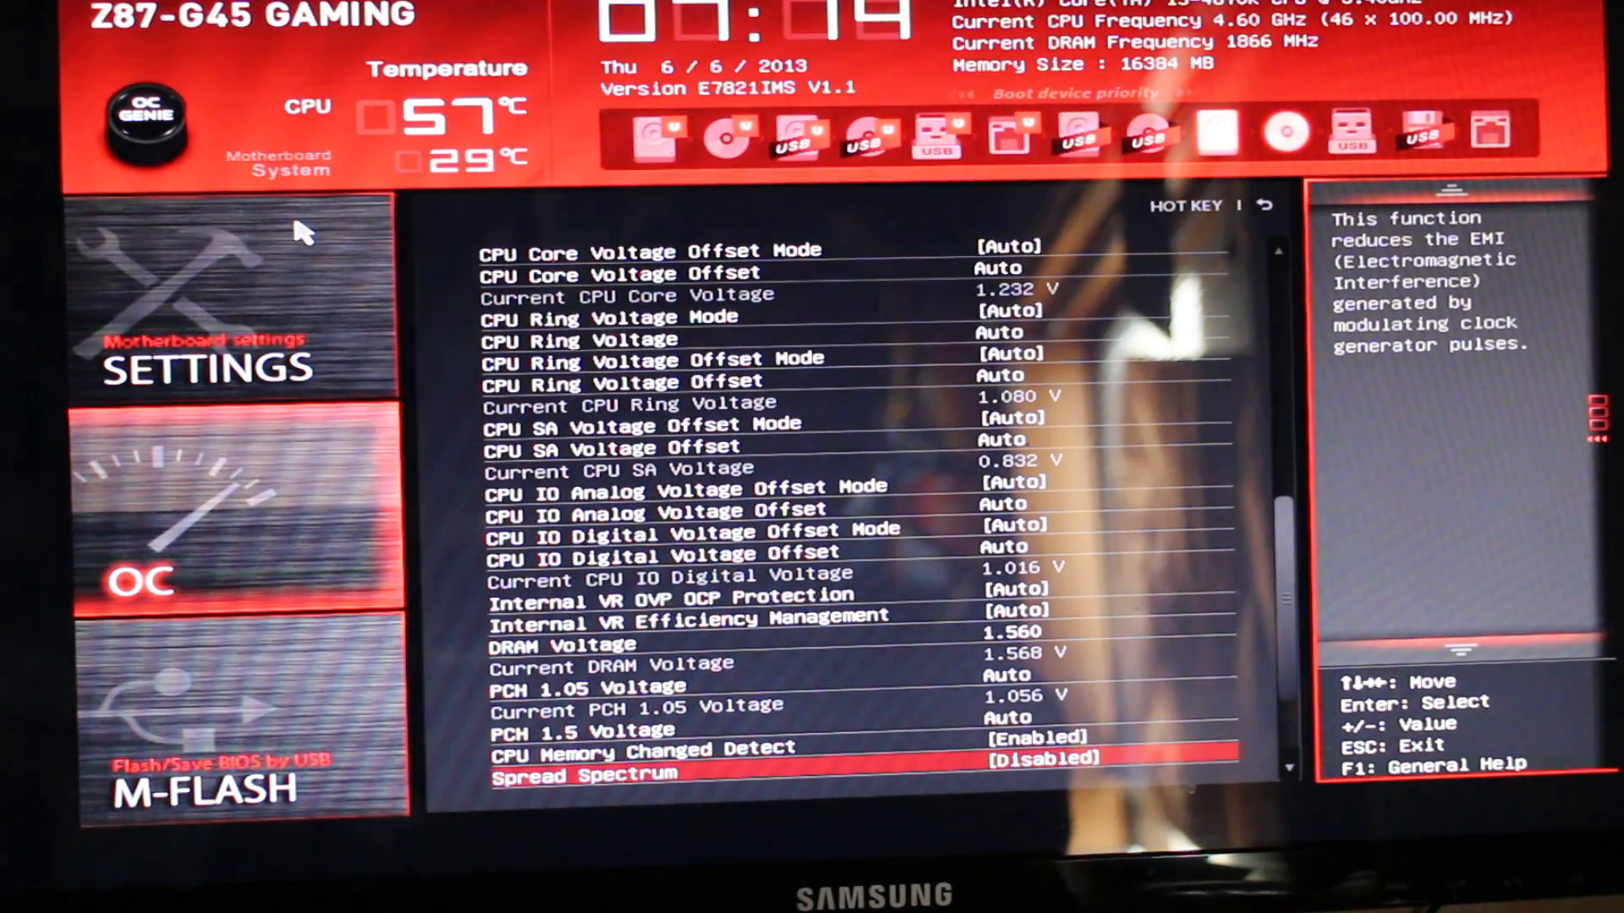
key("Up")
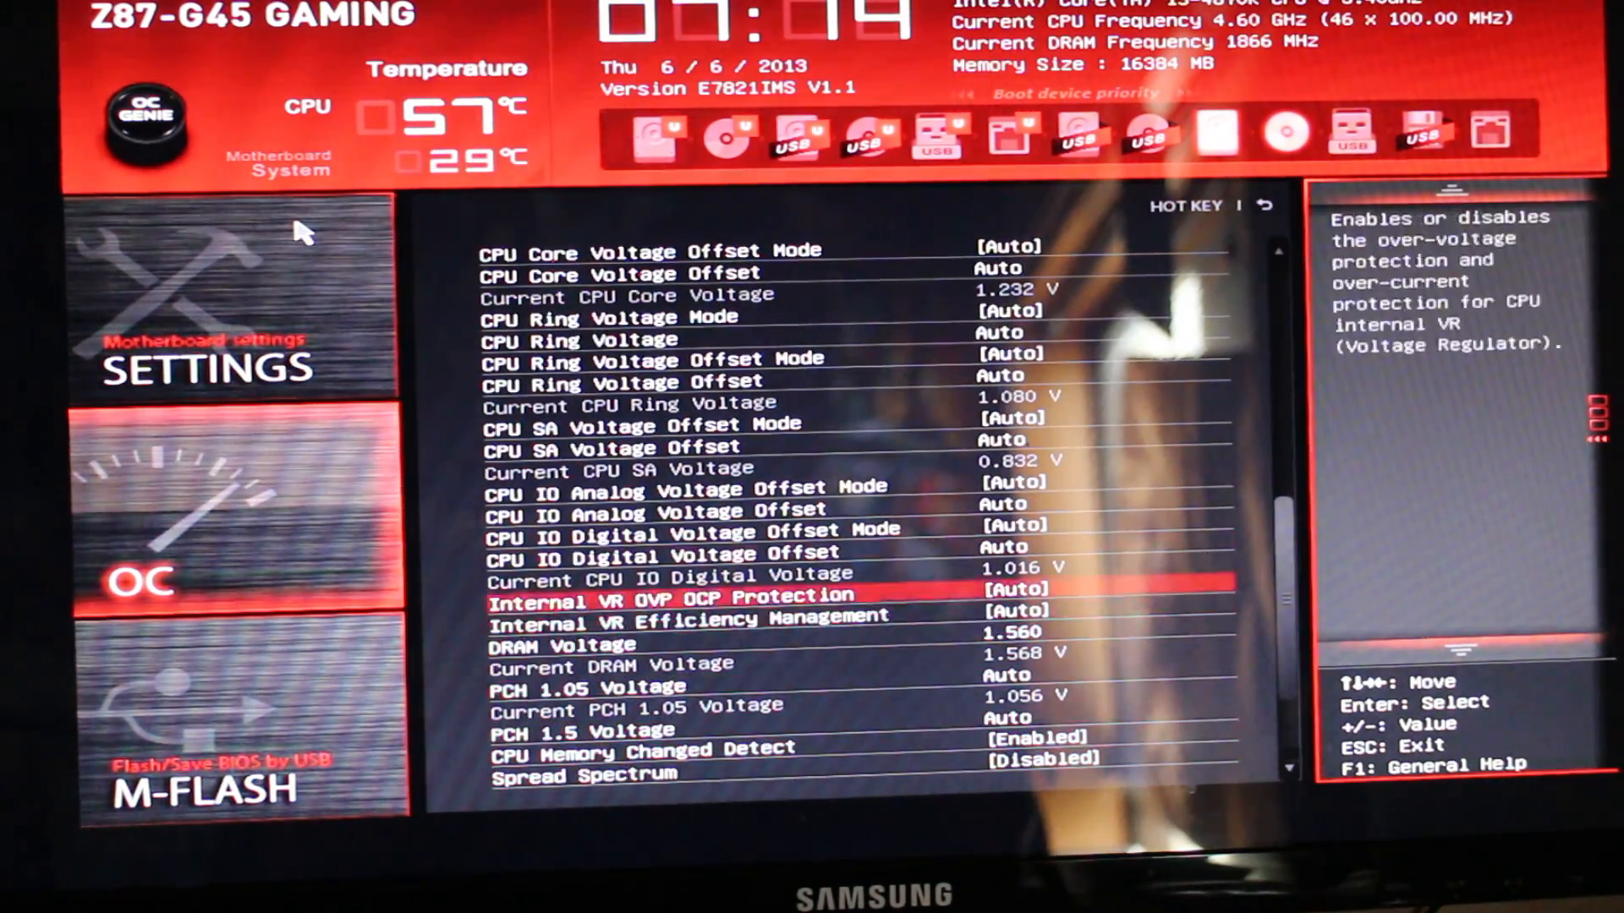
scroll("up", 3)
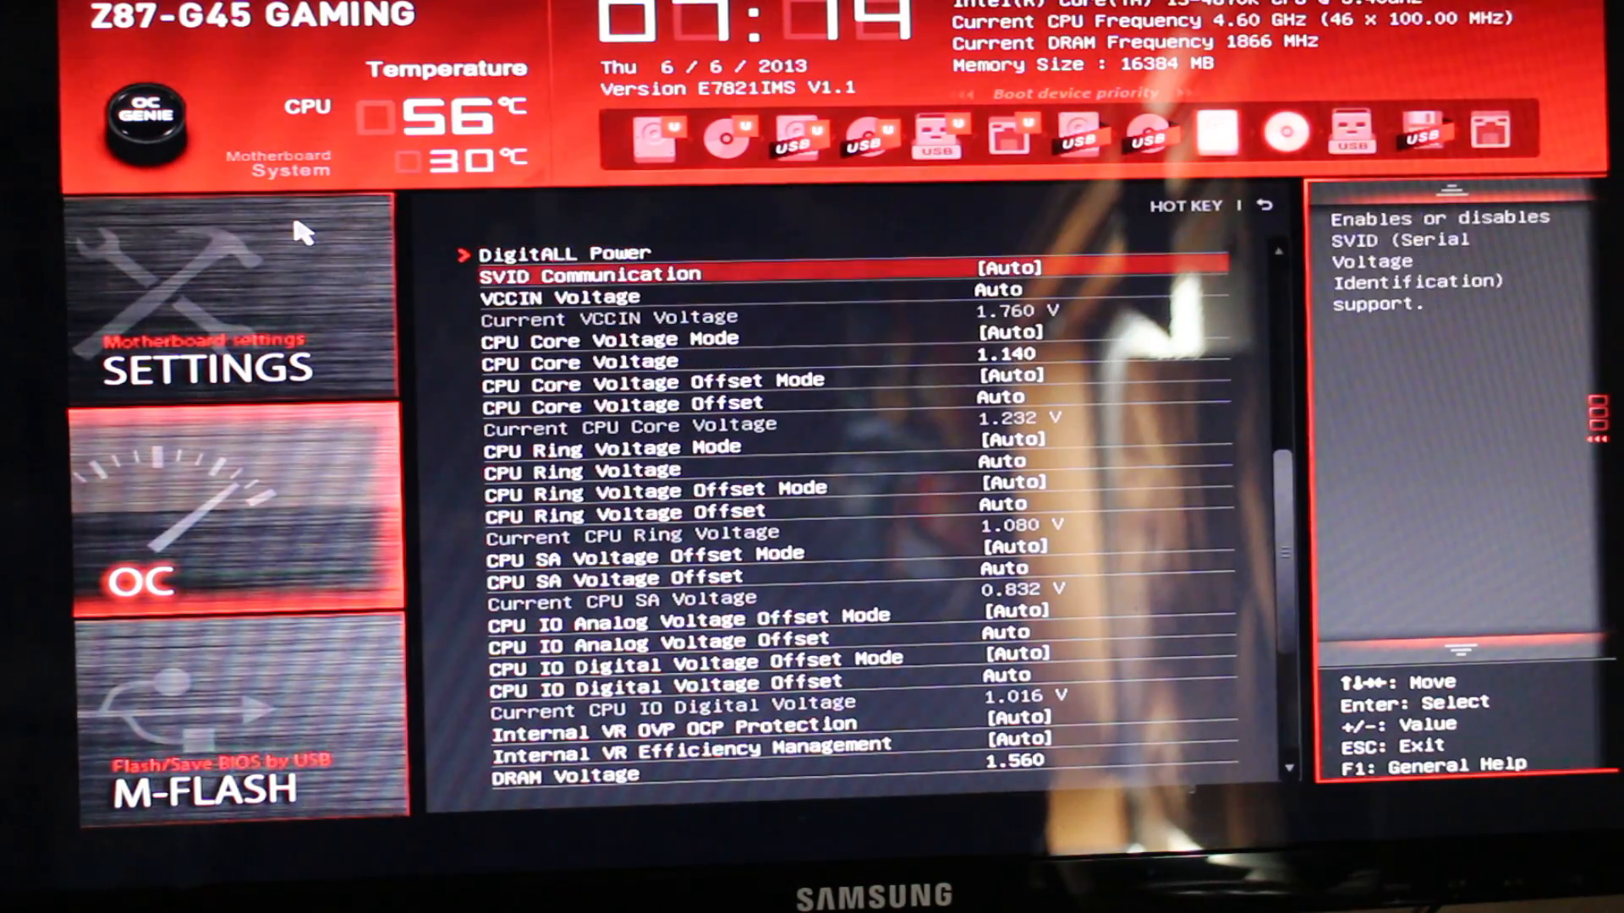
key("down")
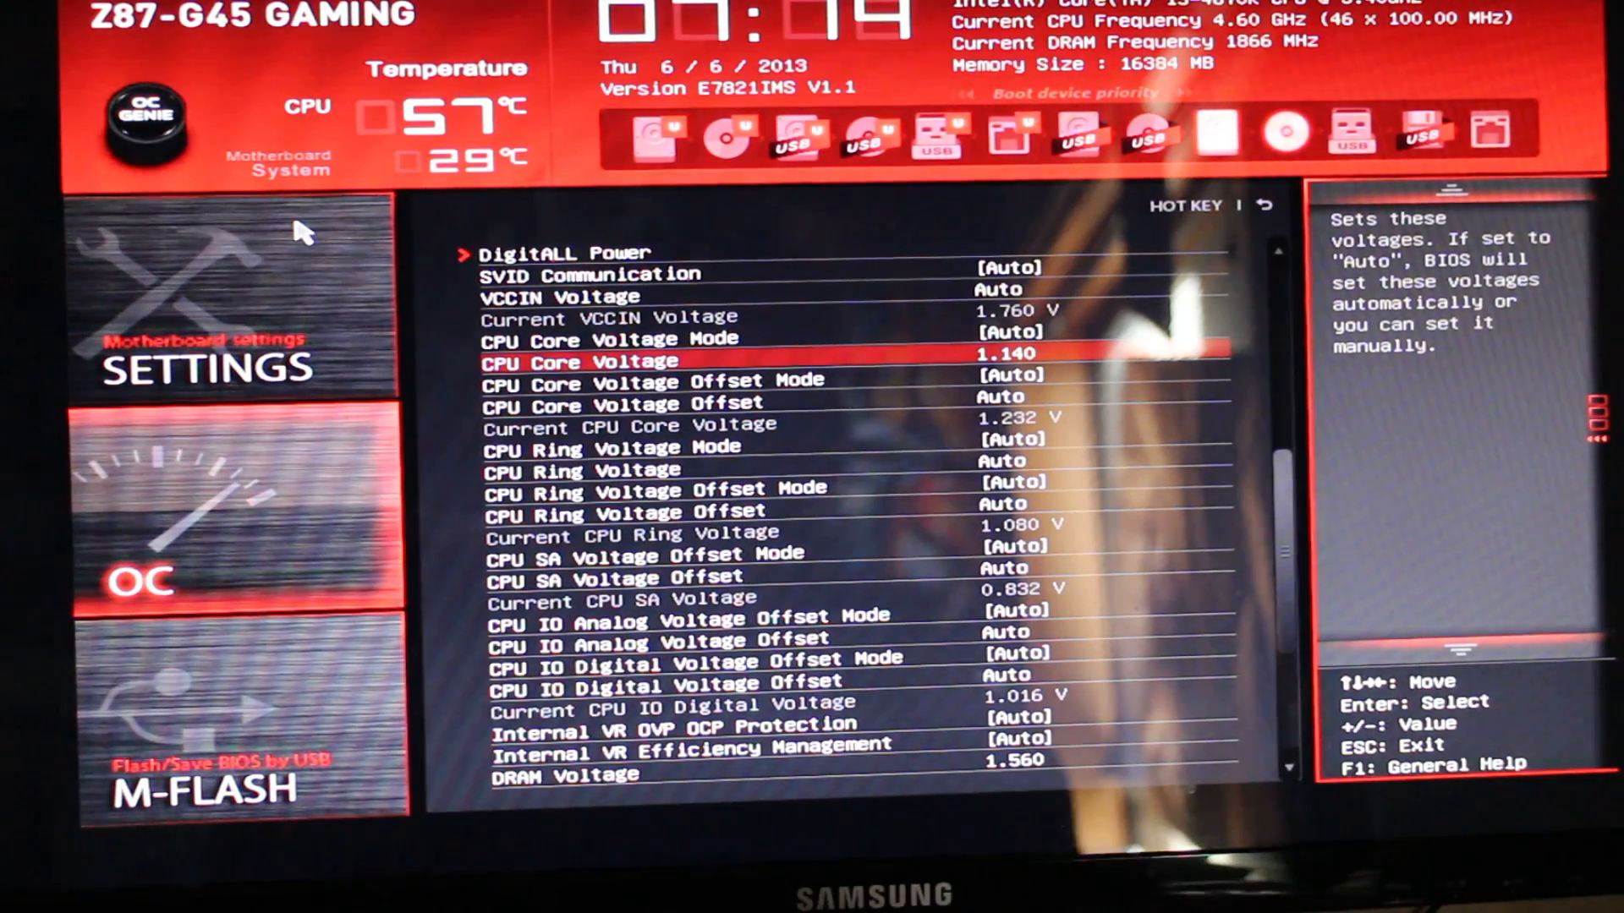
key("up")
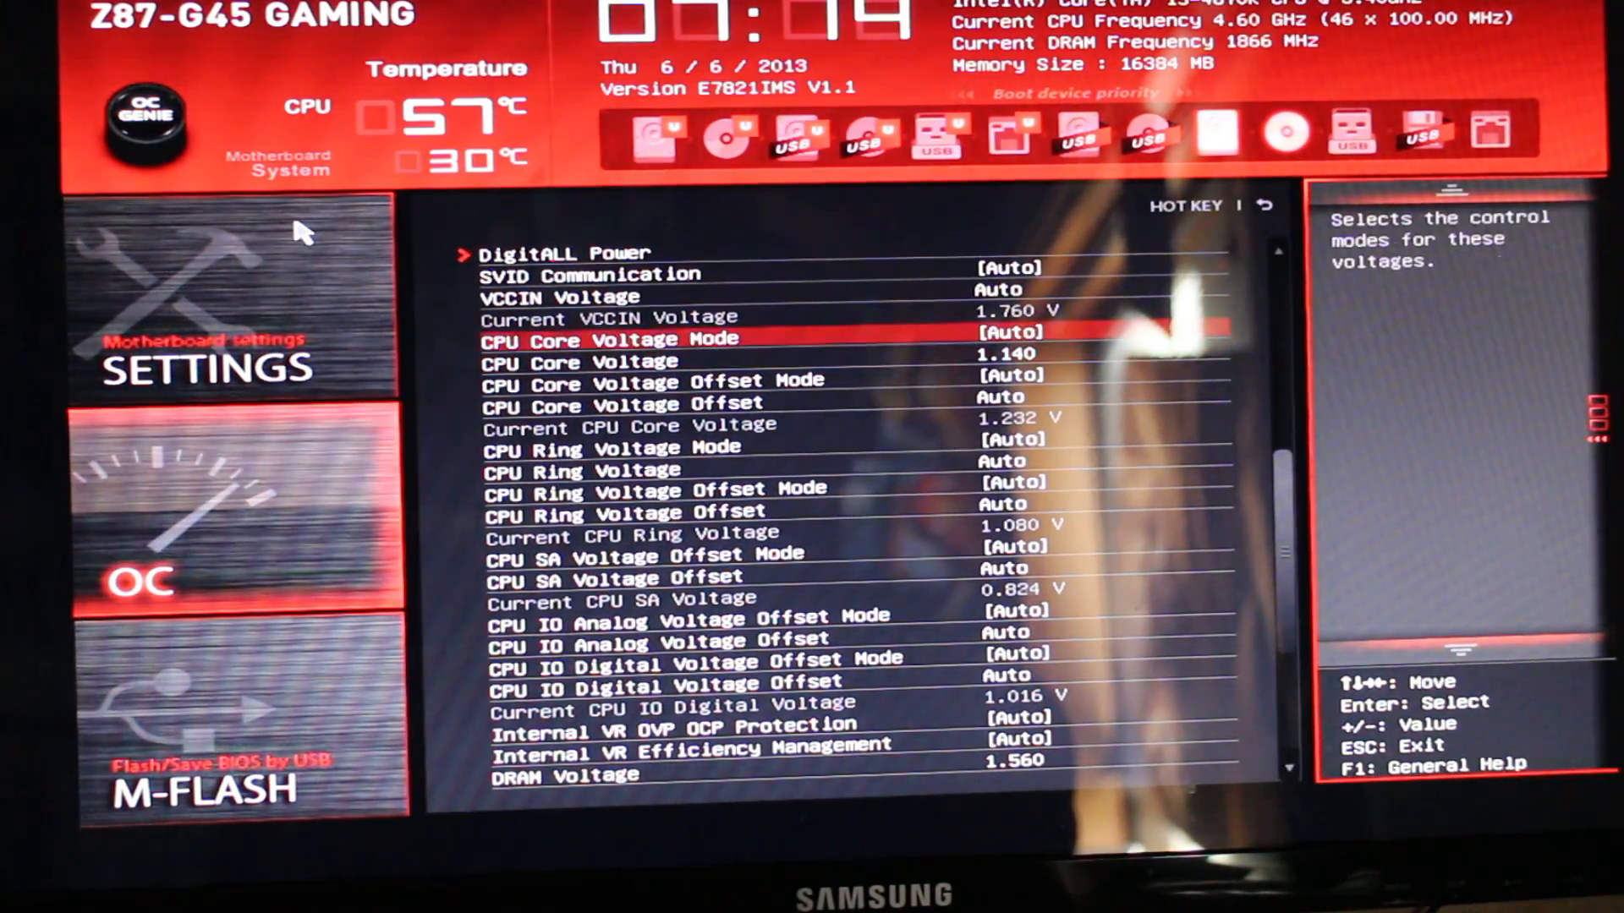
scroll("up", 3)
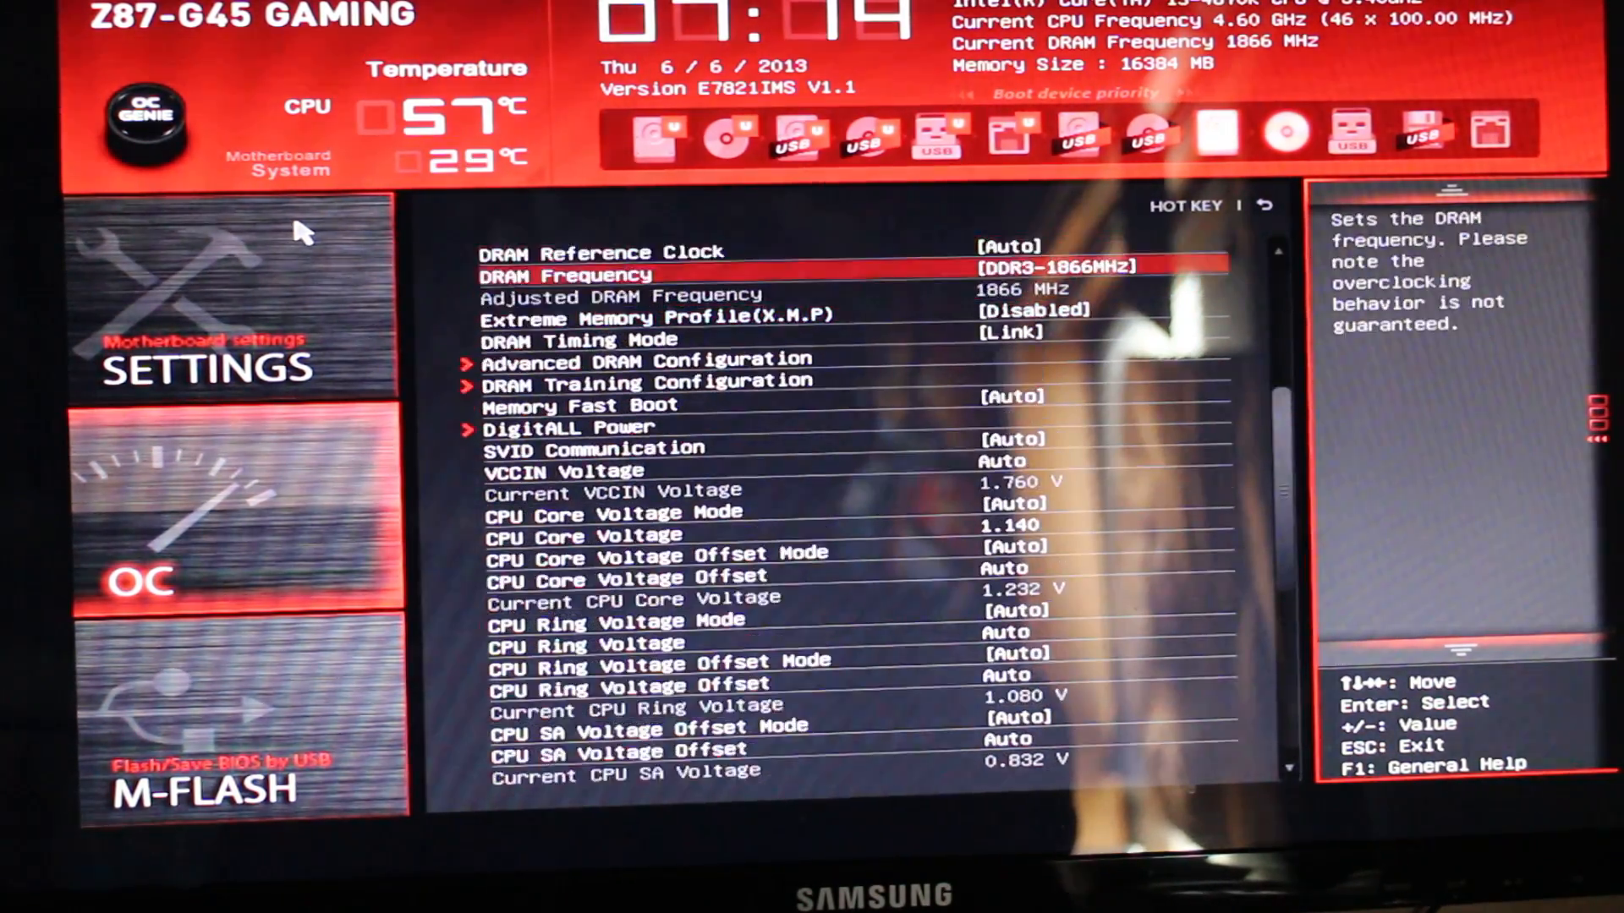
scroll("up", 3)
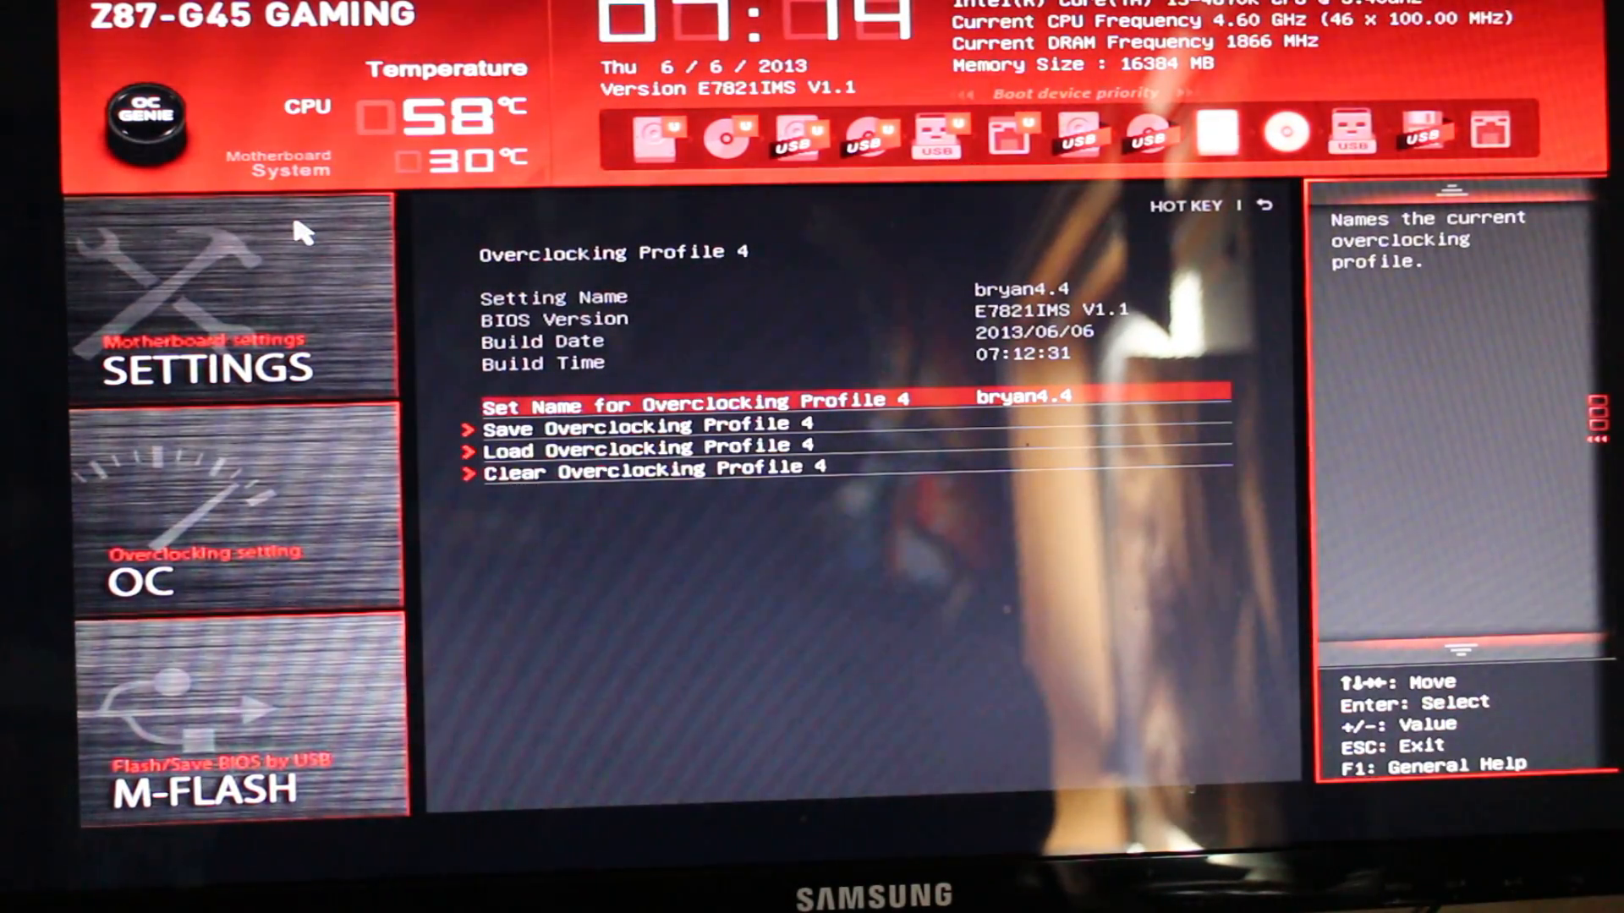
Save Overclocking Profile 4 and bring up the save-configuration-and-reset prompt with F10.
key("Down")
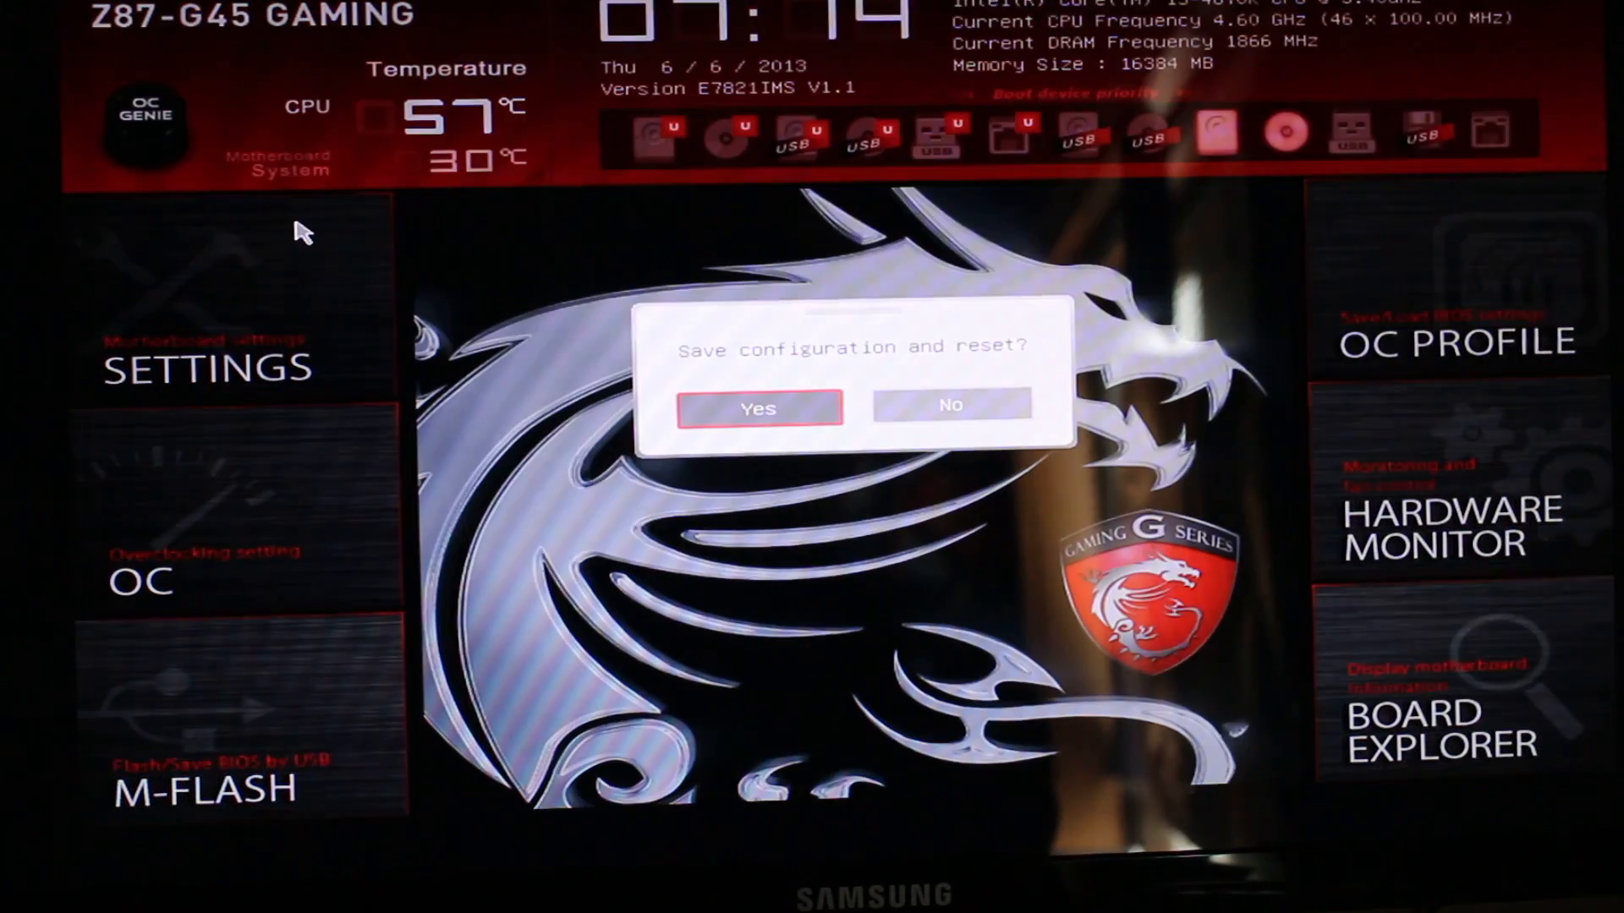
Confirm Yes to save the BIOS configuration and restart into Windows.
left_click(758, 407)
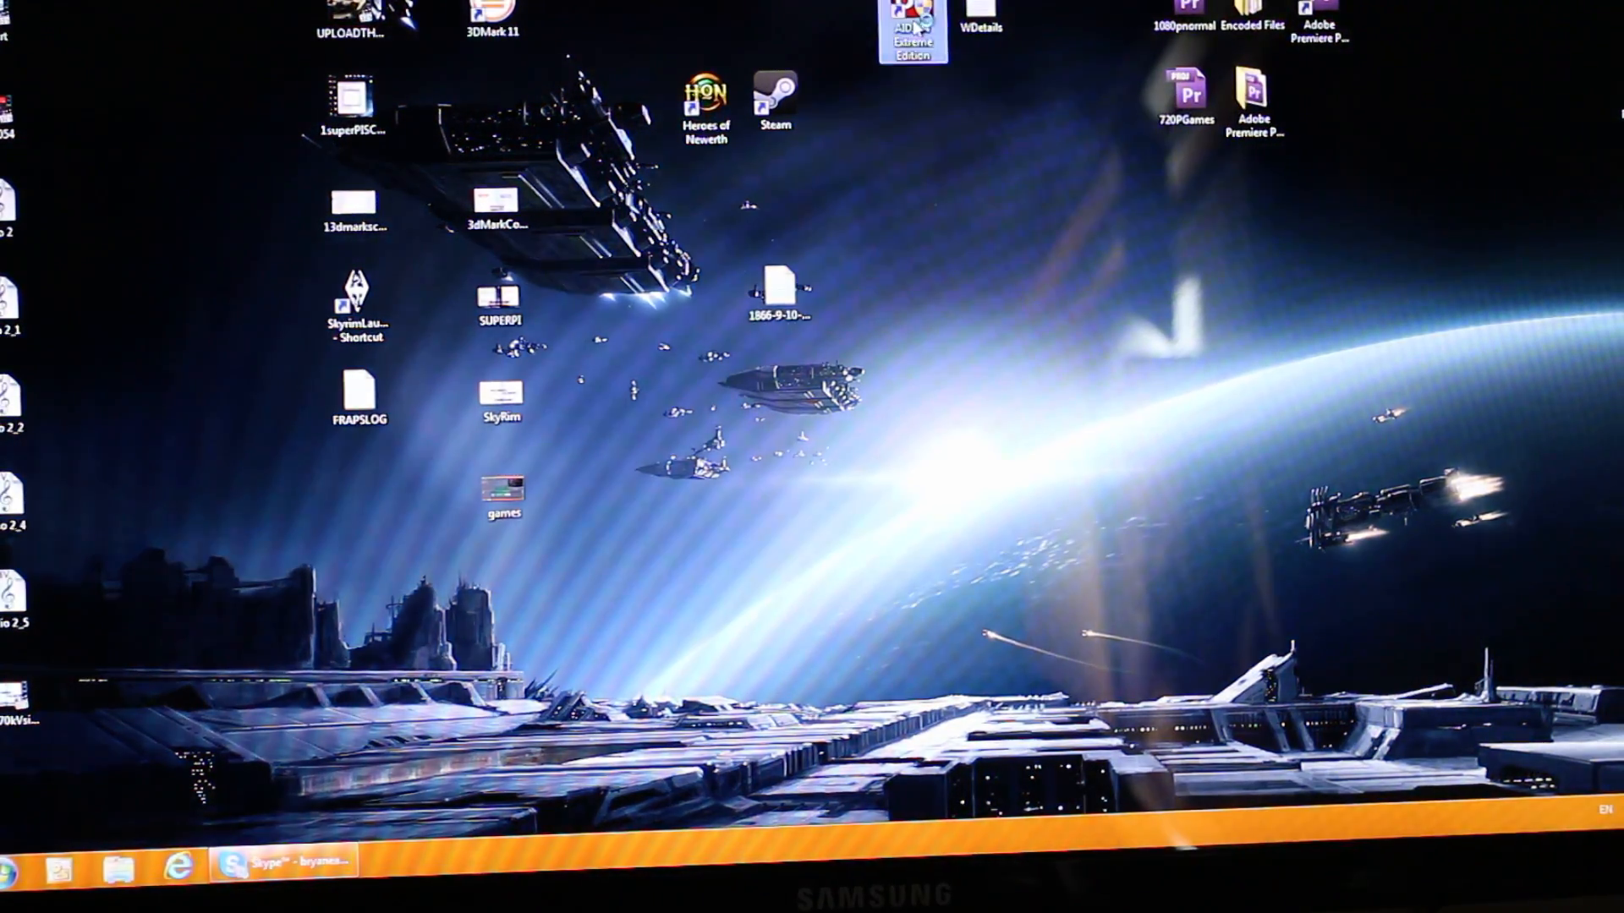
Launch AIDA64, start the System Stability Test and show the CPUID panel reading 4400 MHz at 1.141 V.
double_click(913, 26)
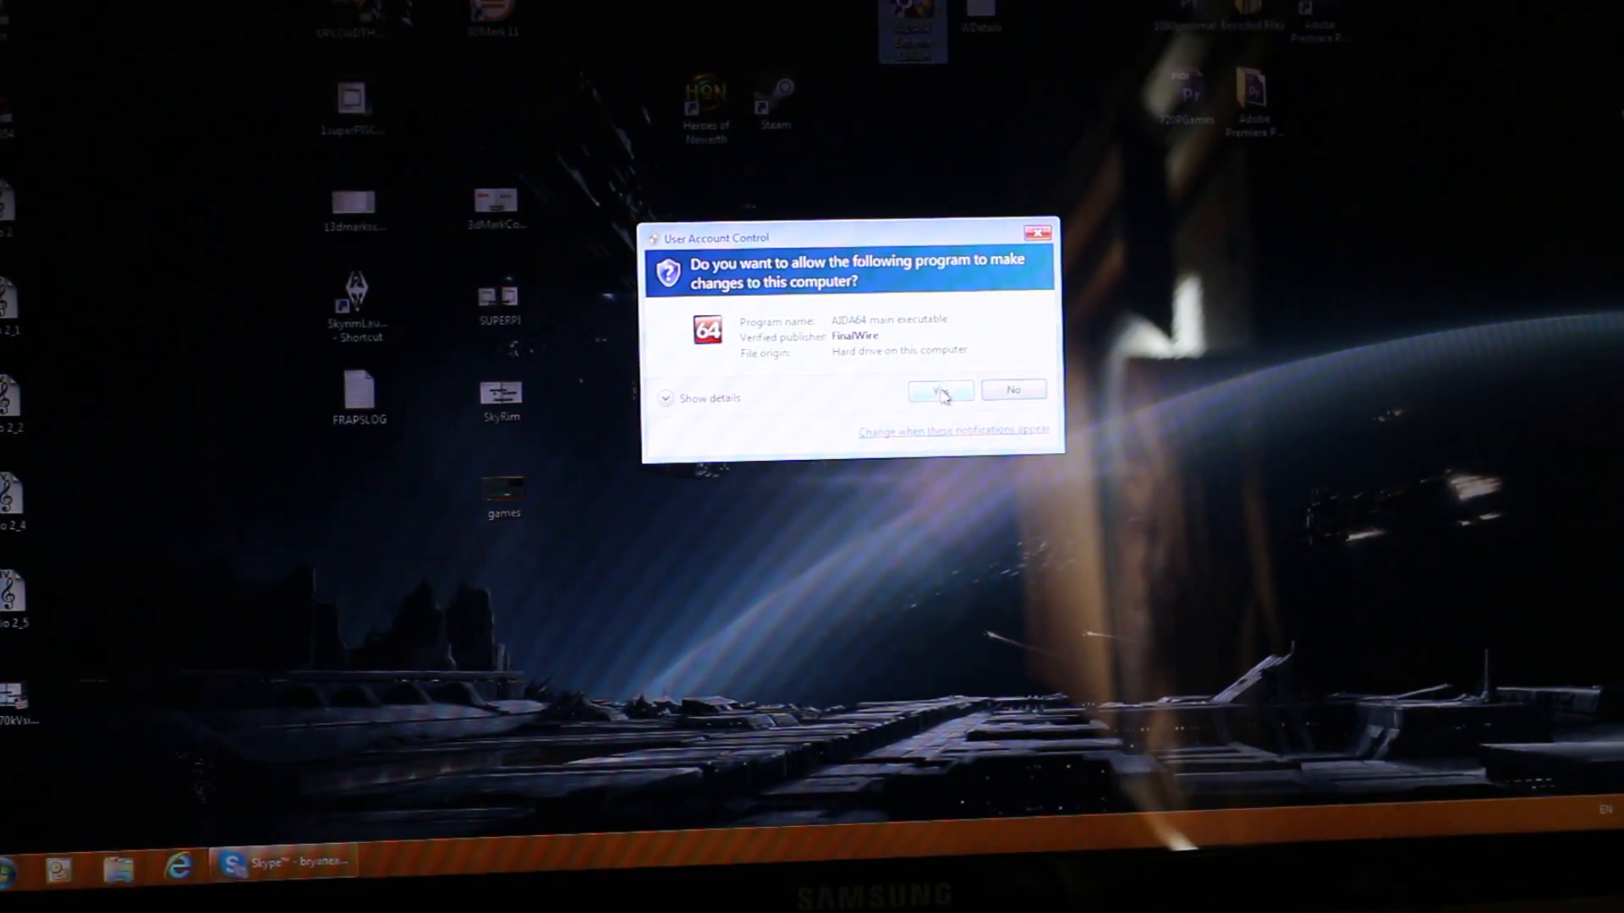
left_click(939, 391)
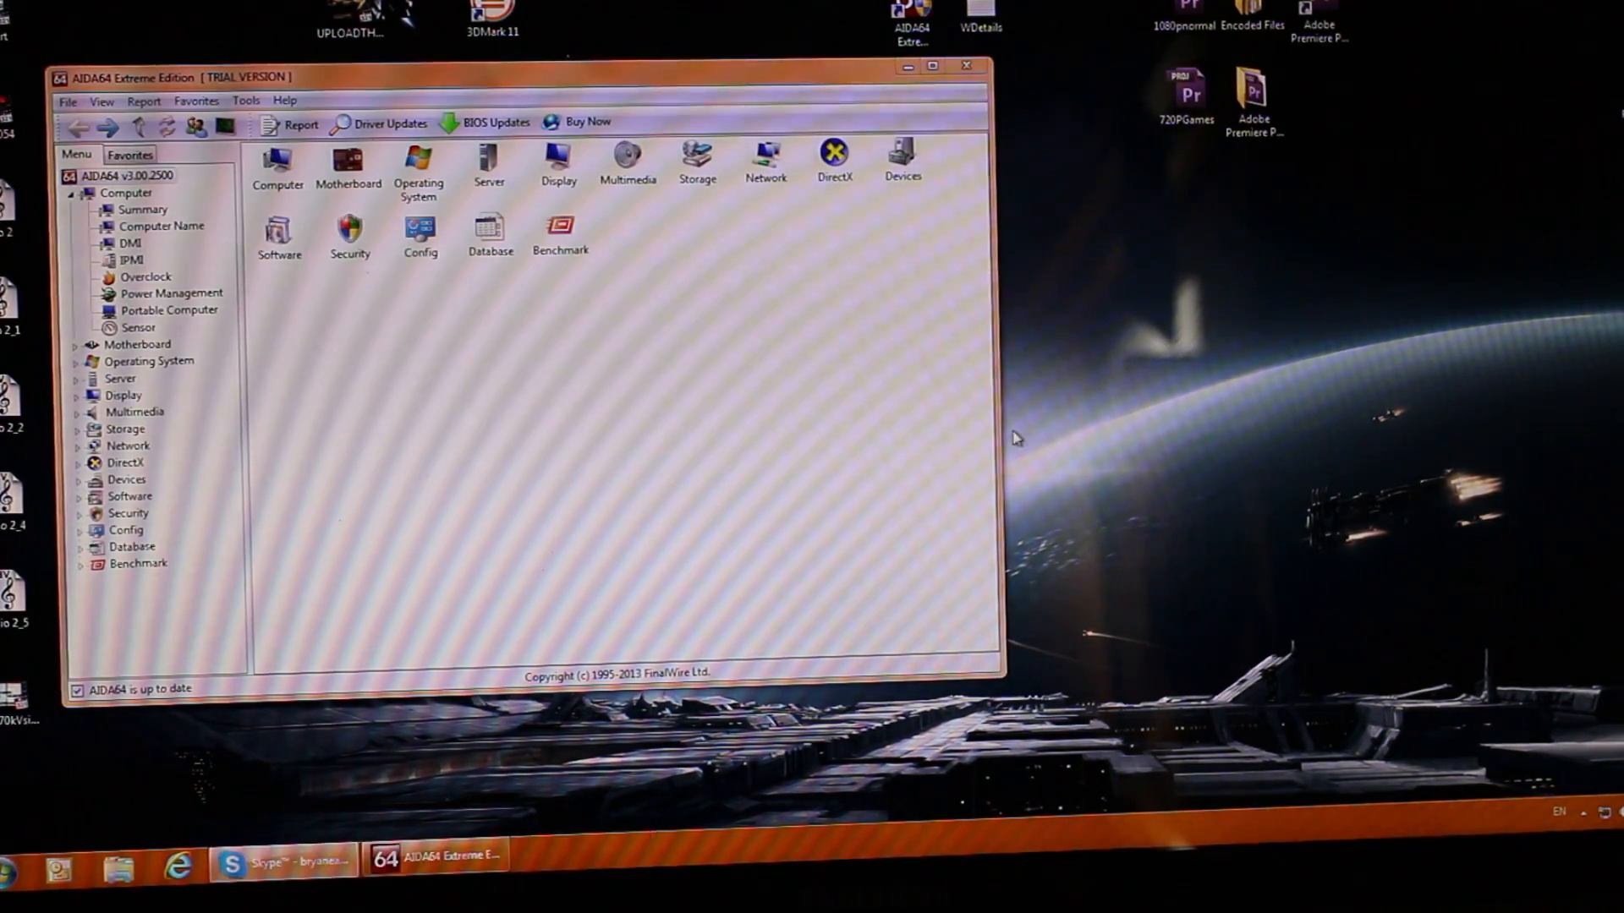
left_click(196, 100)
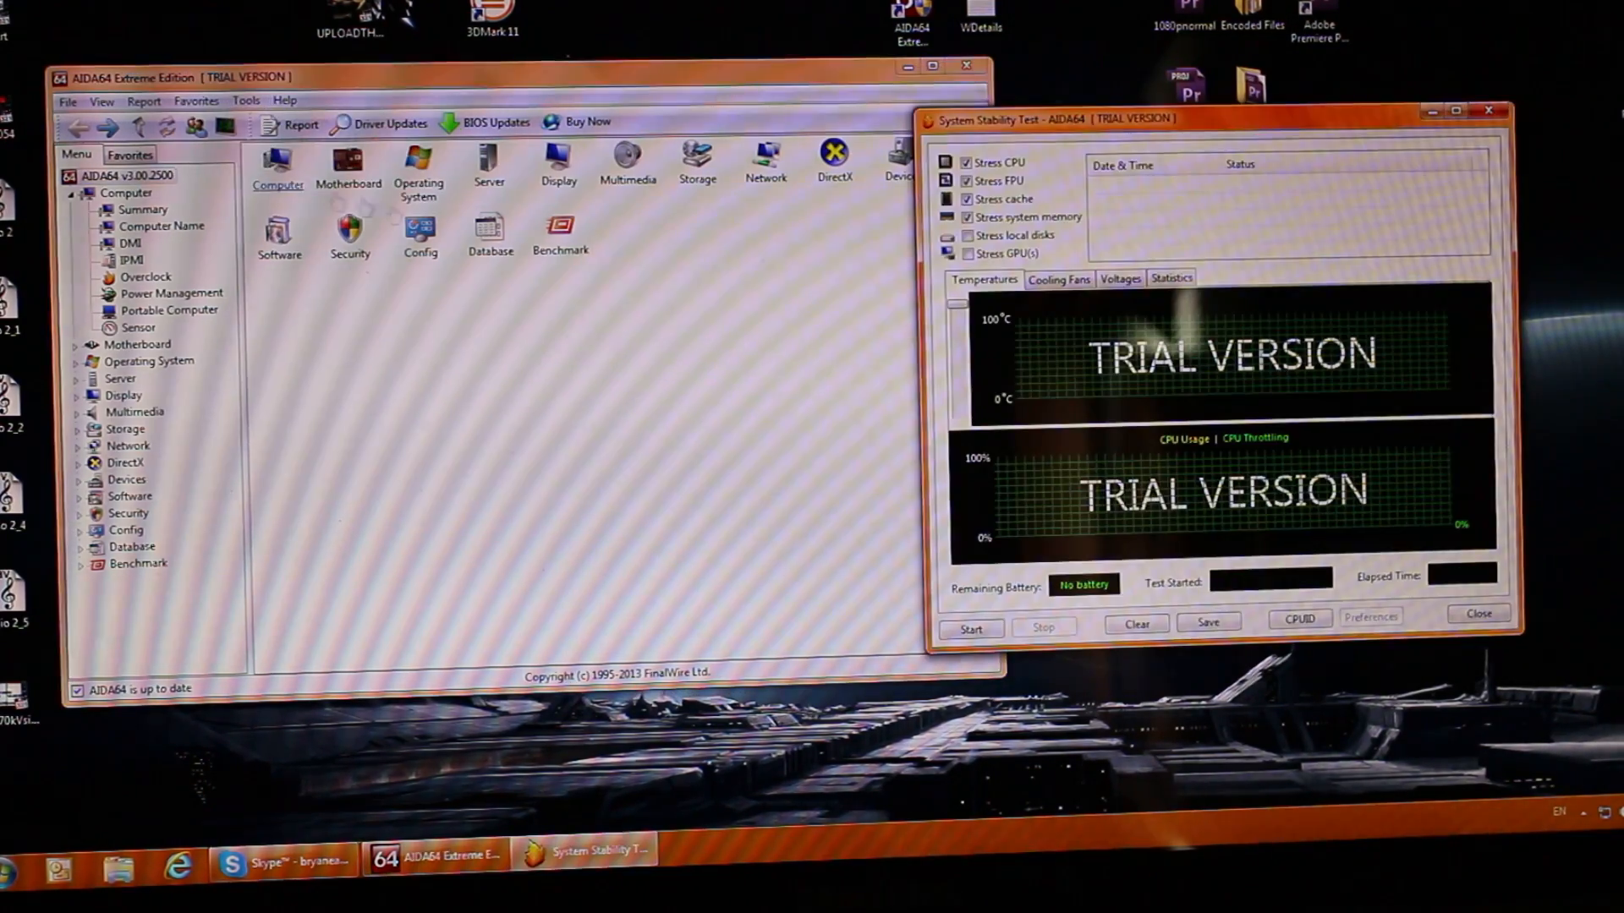
left_click(969, 629)
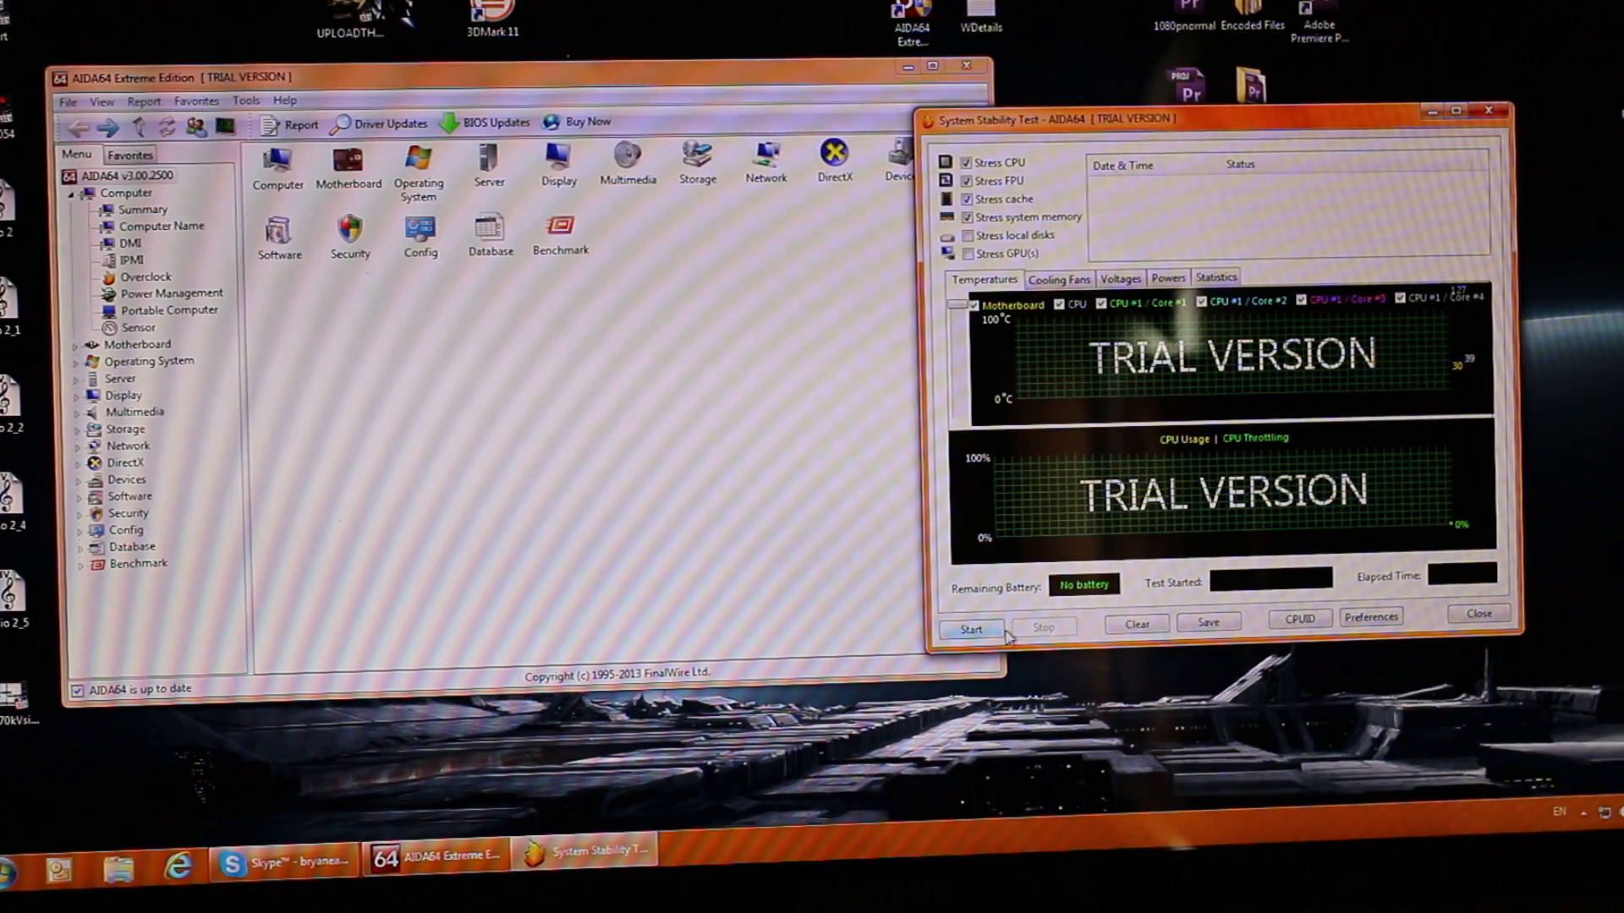
left_click(971, 629)
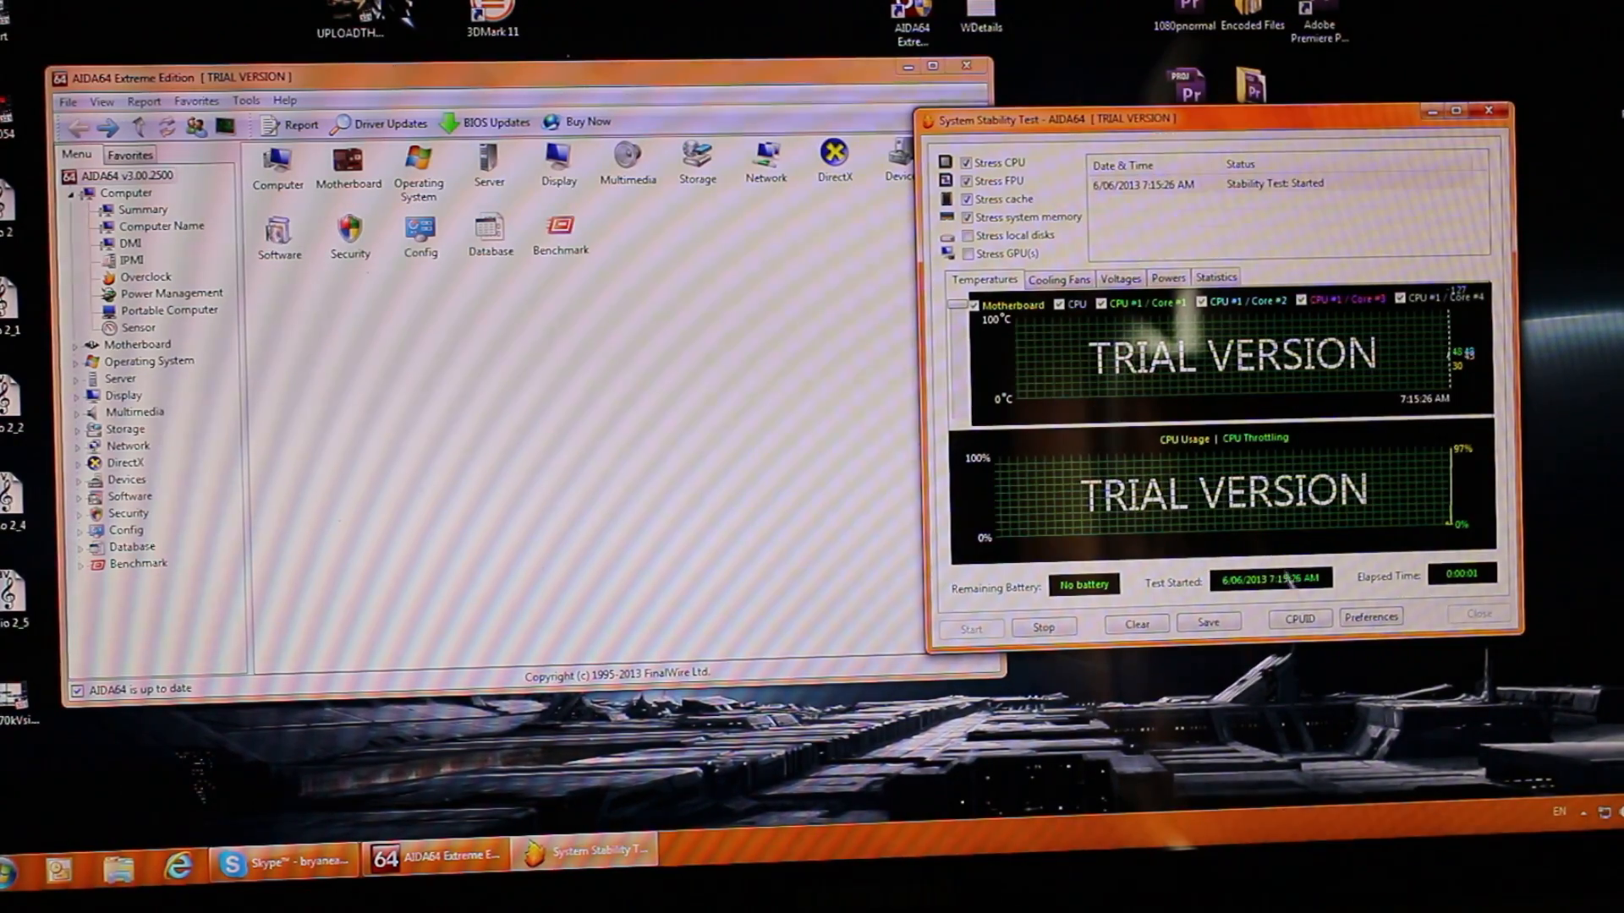
left_click(1298, 619)
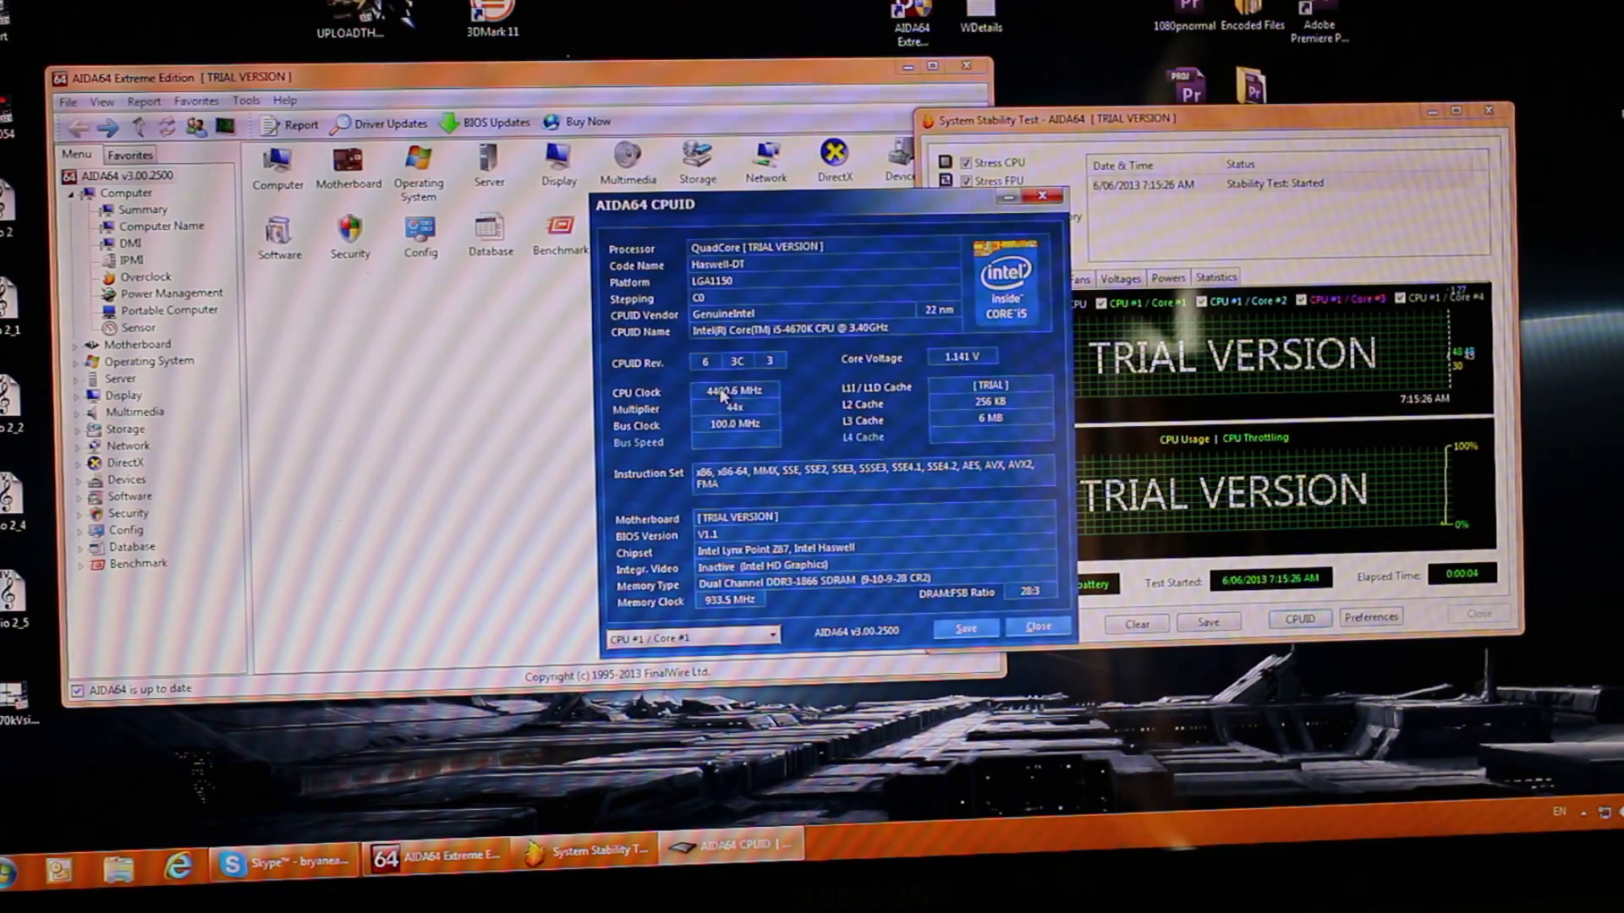
mouse_move(797, 271)
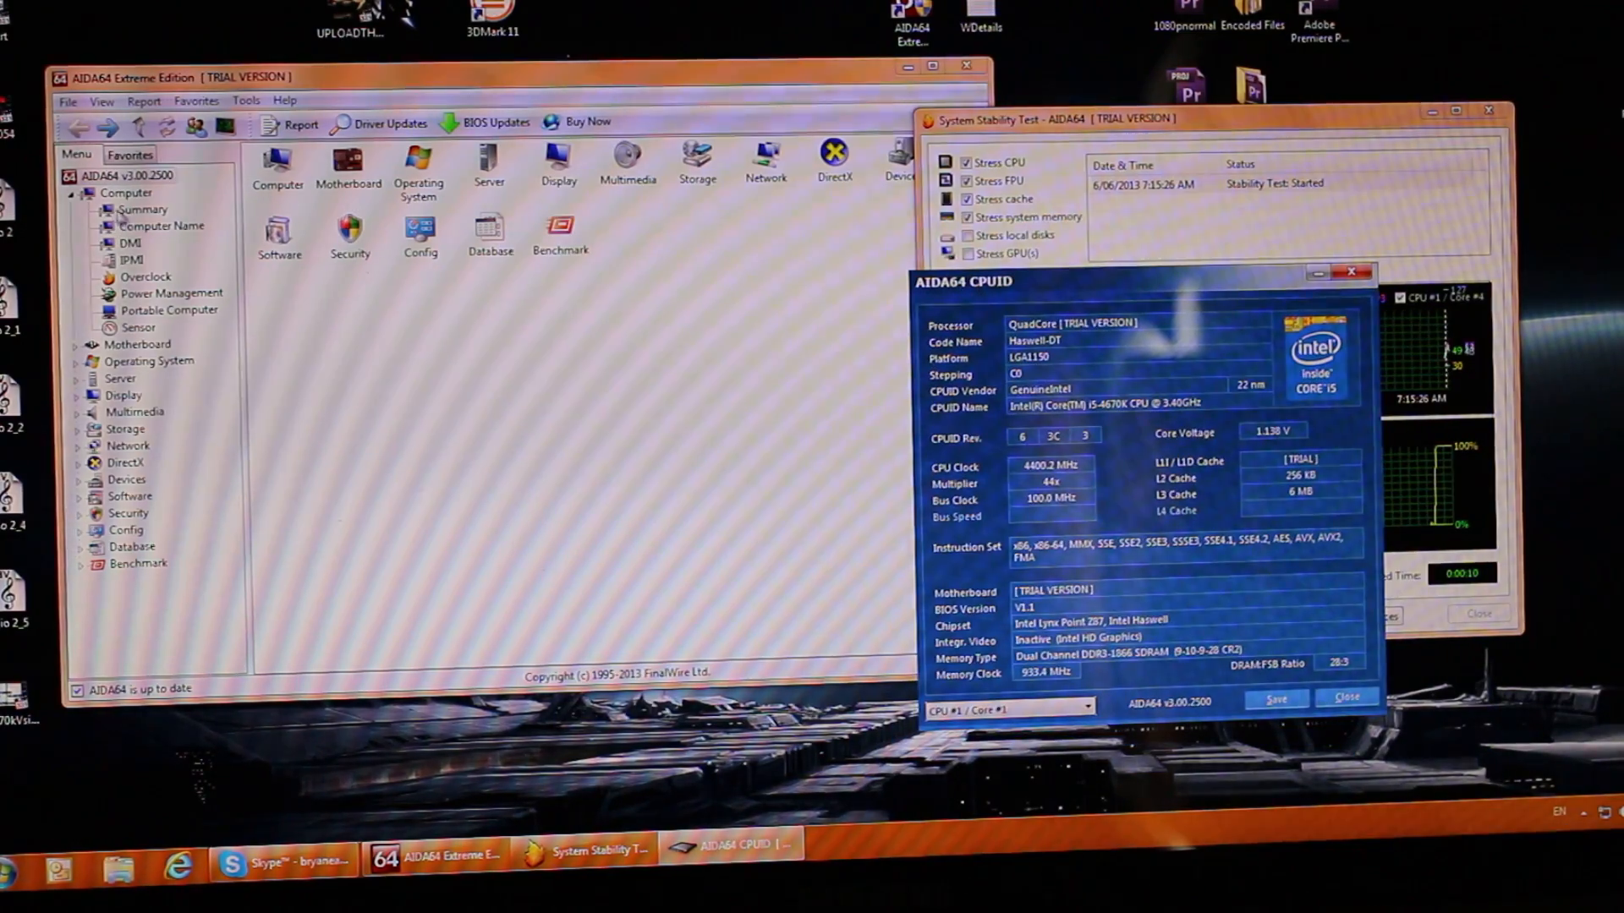
Show the Sensor page with CPU package at 61 °C and core voltage 1.141 V under load.
left_click(137, 327)
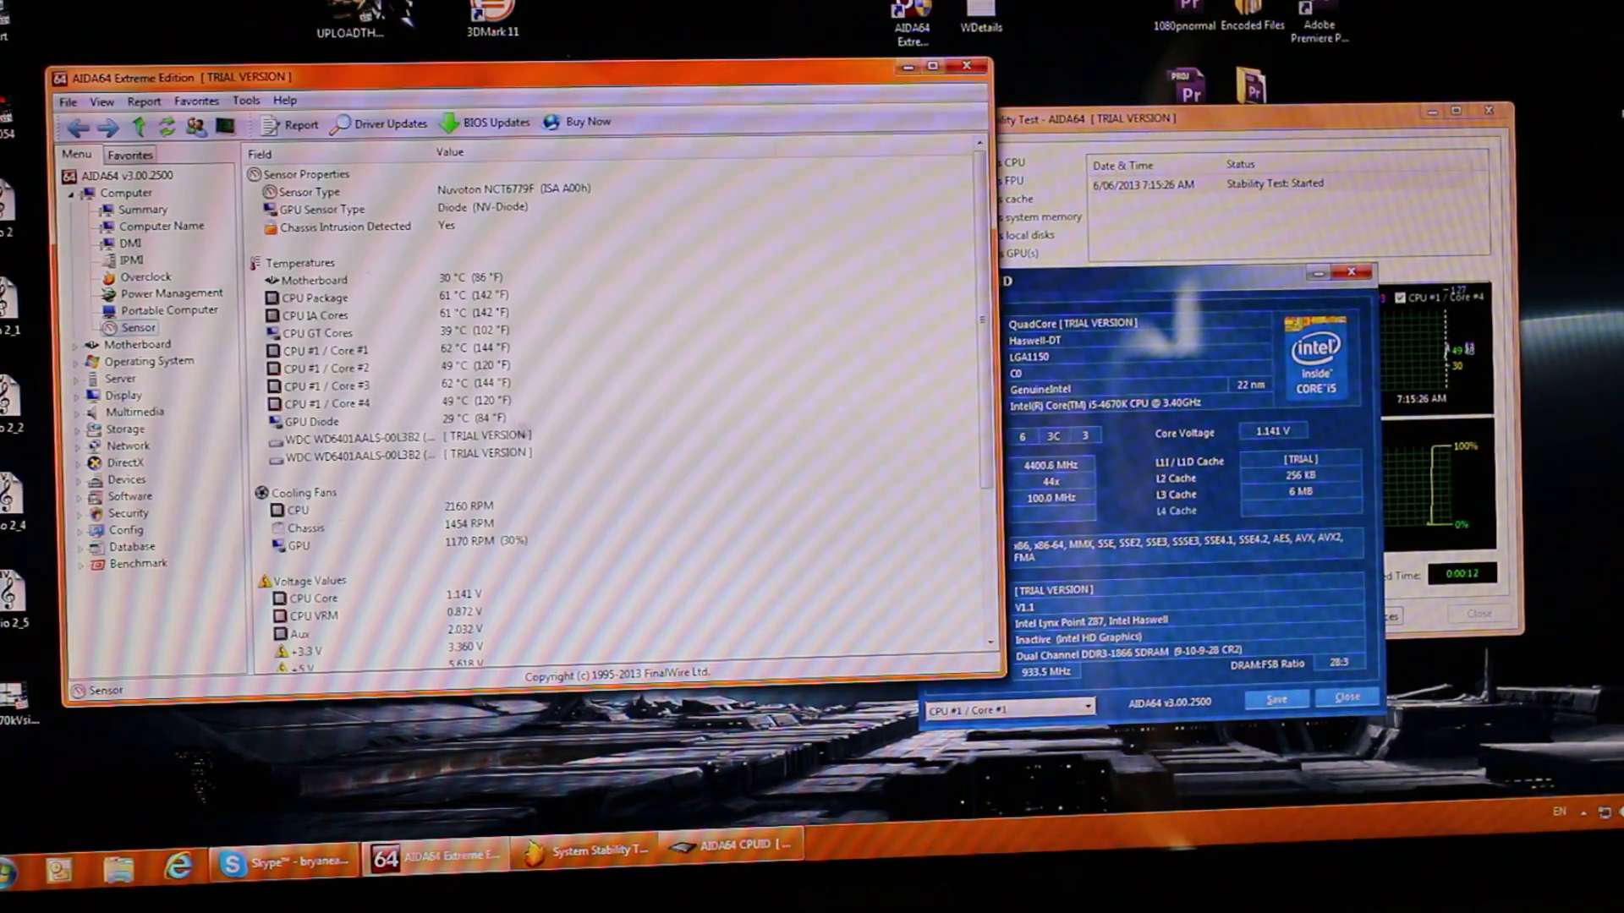